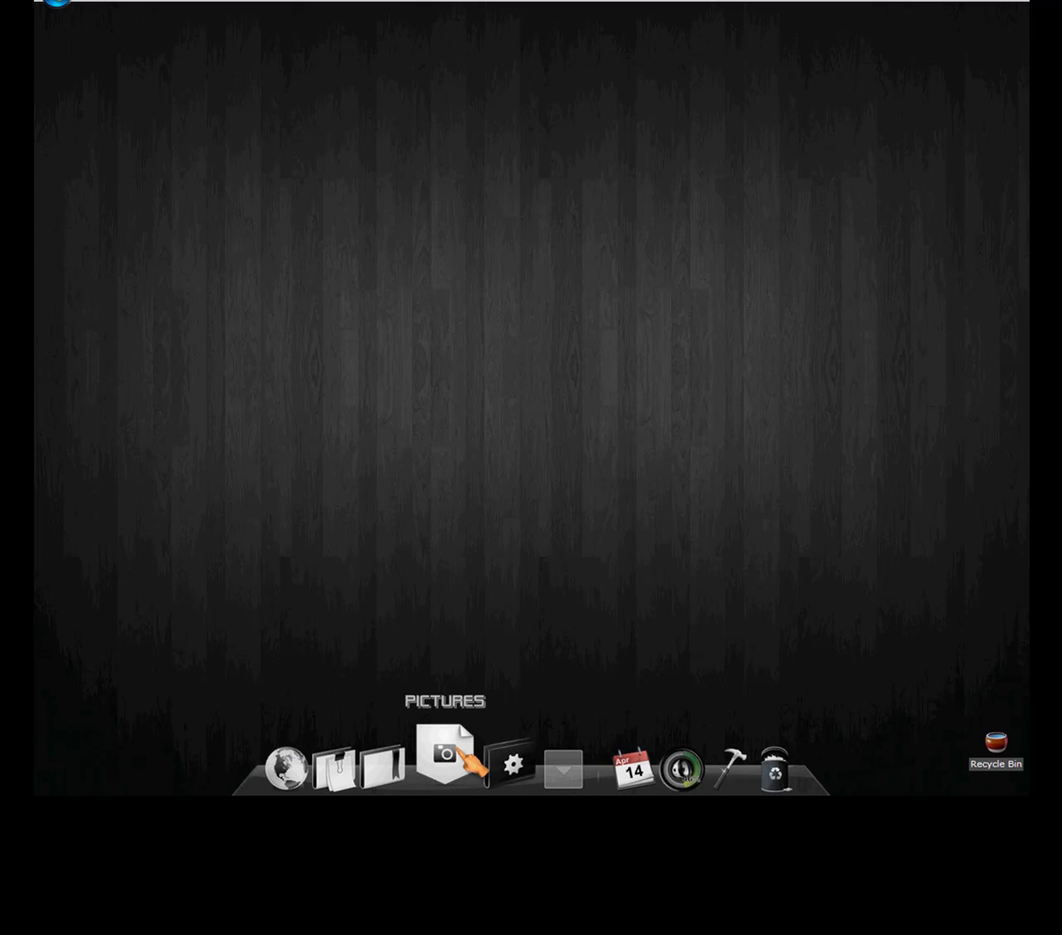
# - Launch the browser from the dock to reach the Webs dashboard for the tickt site
pyautogui.click(563, 769)
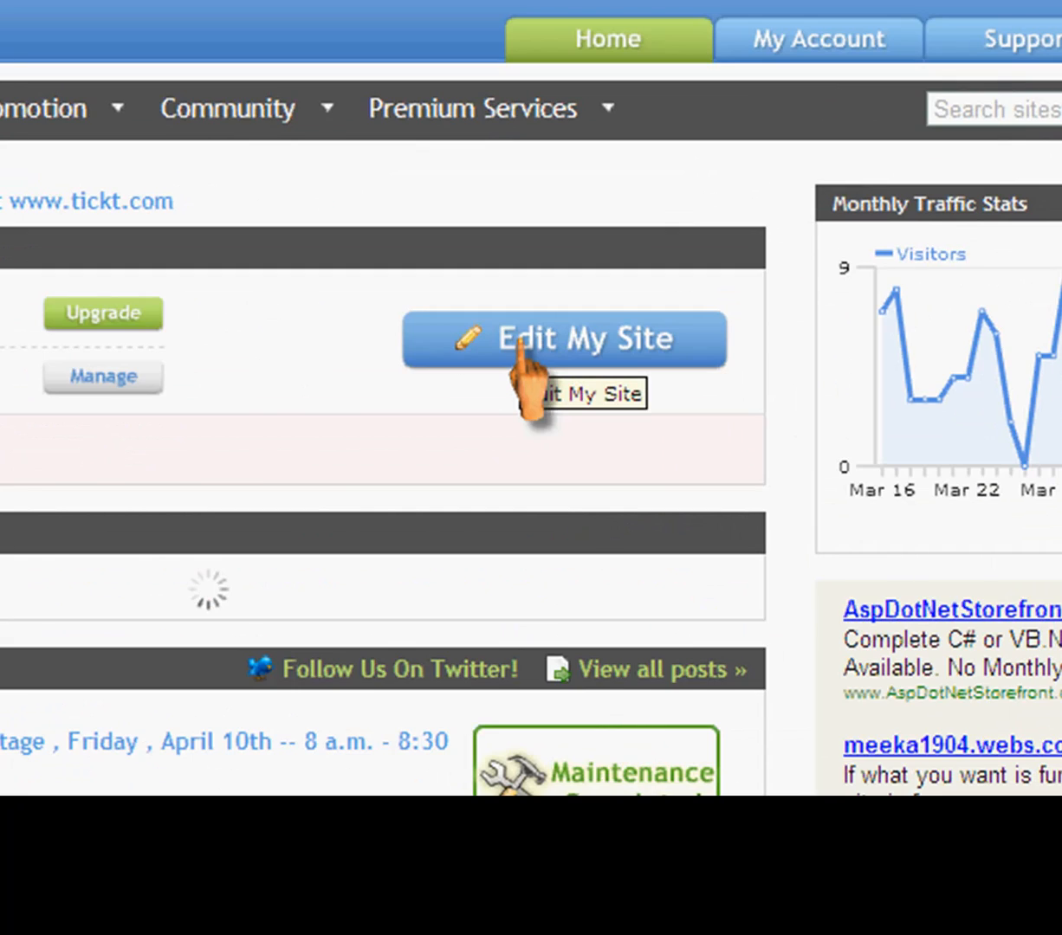
# - Create a new blank page named TITTLE on the tickt site via Edit My Site
pyautogui.click(562, 338)
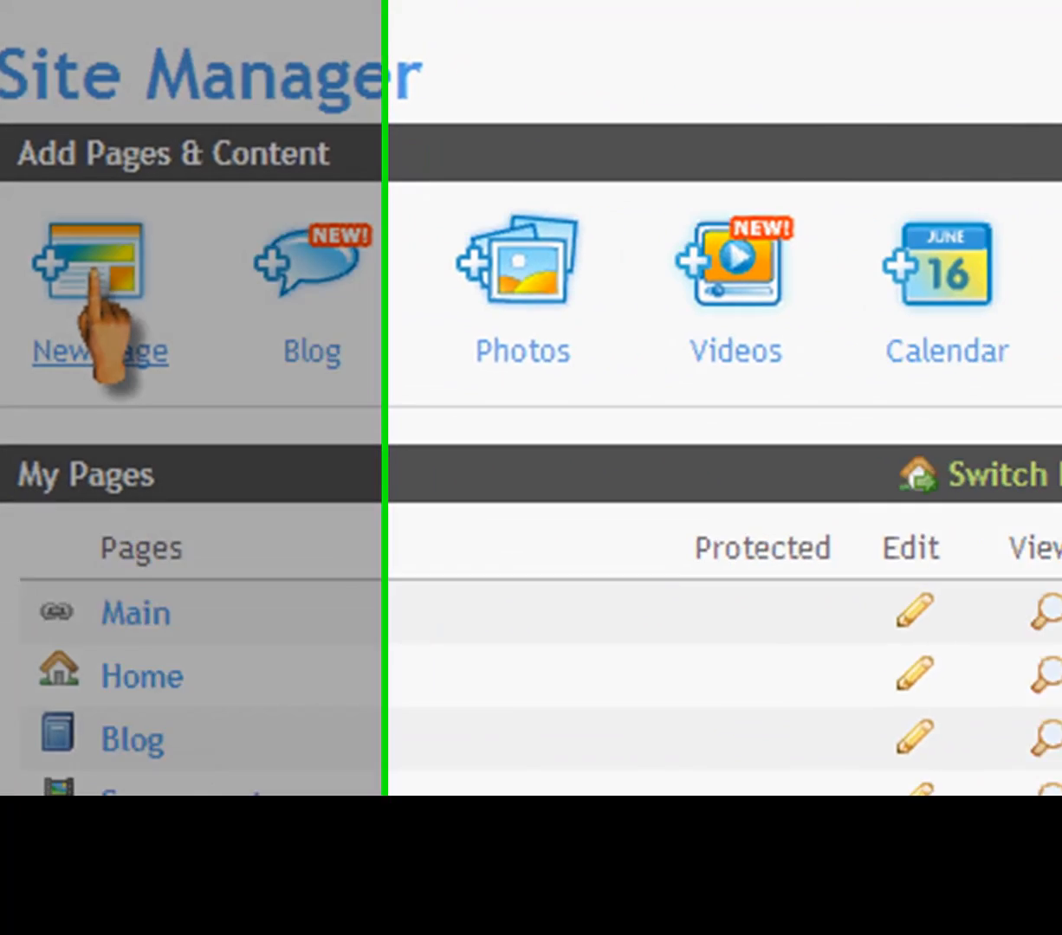
pyautogui.click(90, 264)
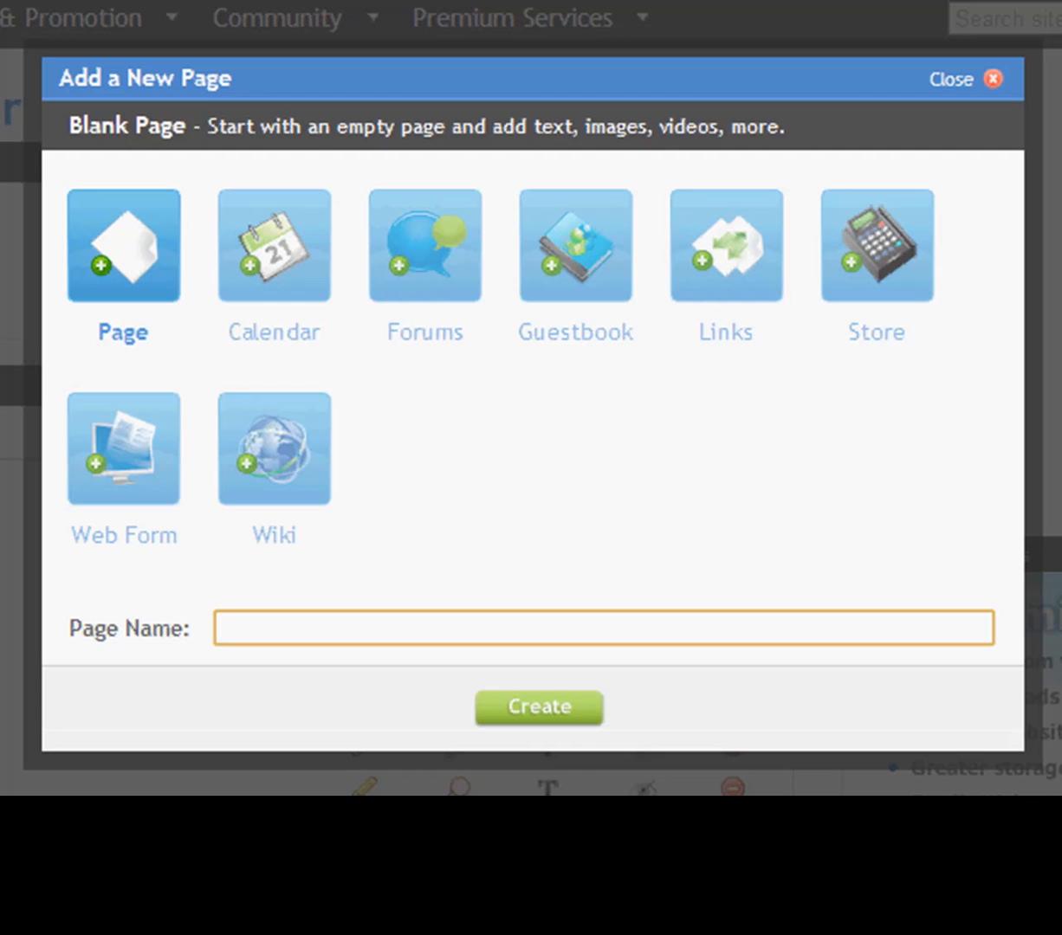
pyautogui.write('TITTLE')
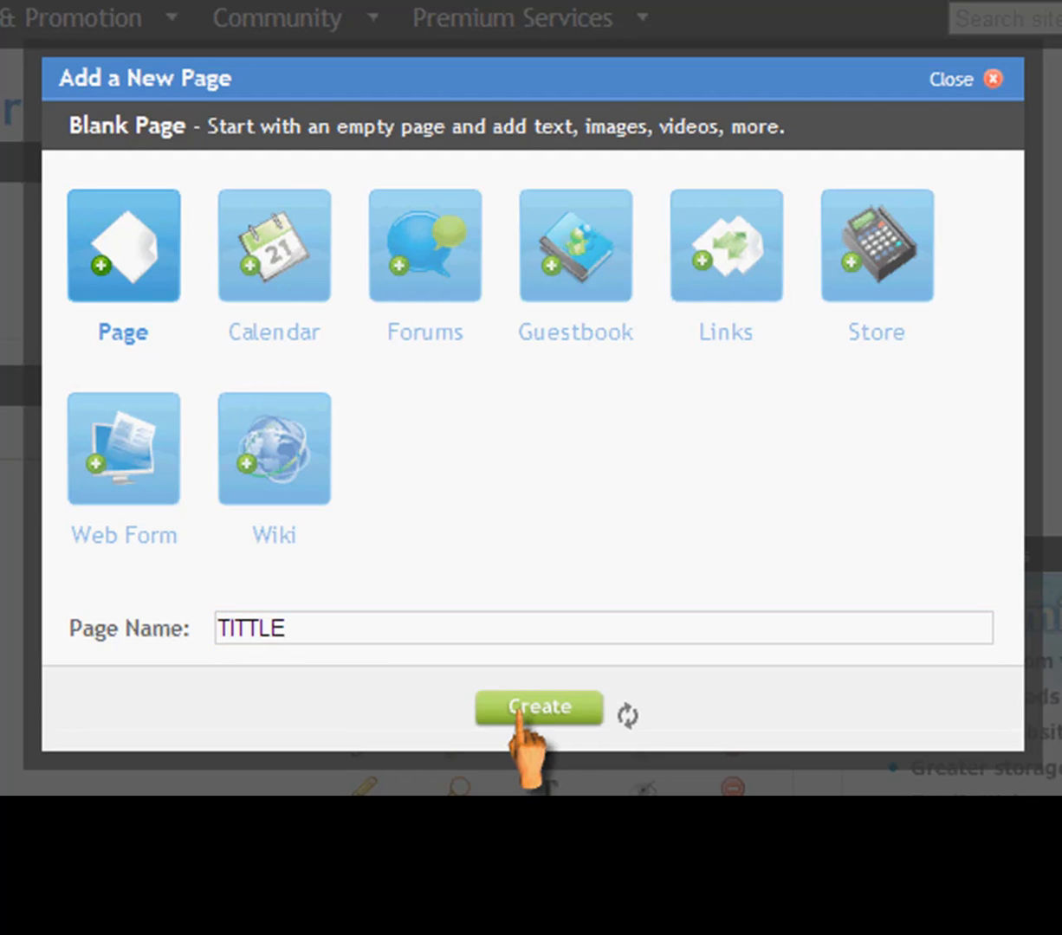
pyautogui.click(538, 708)
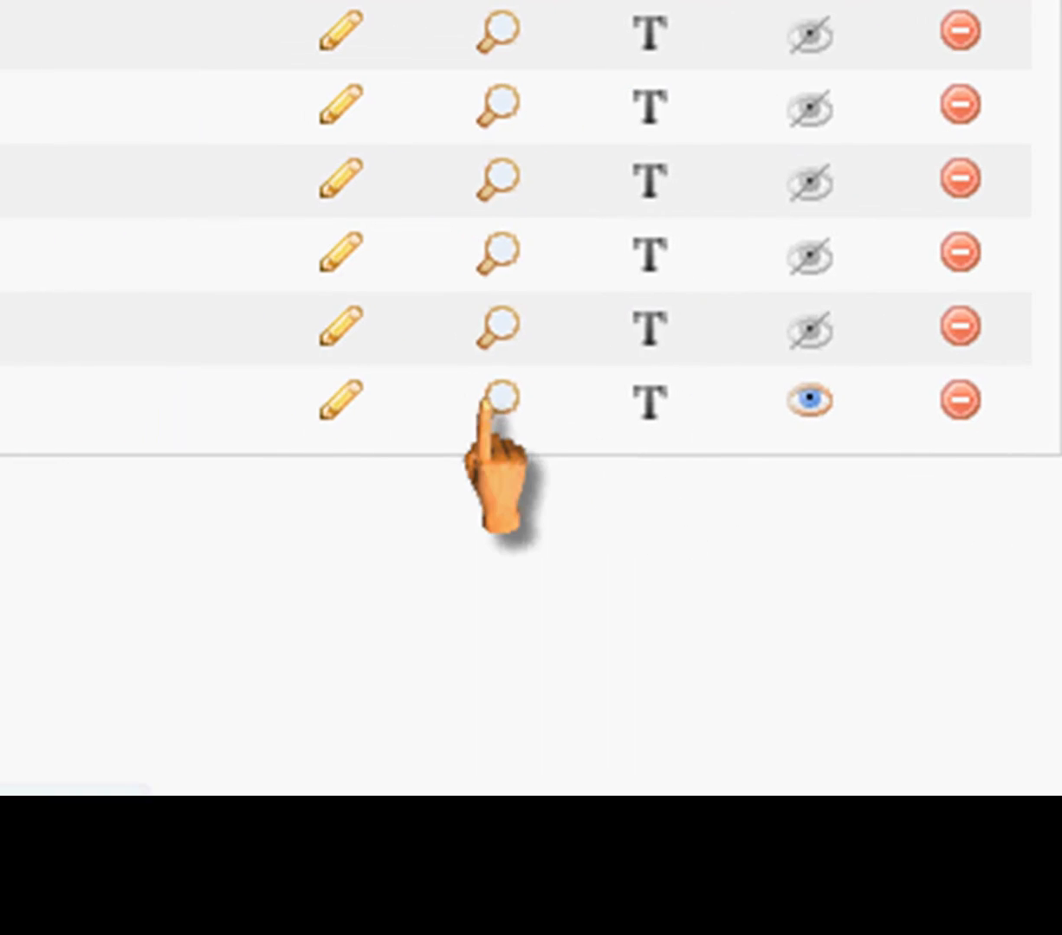
pyautogui.moveTo(343, 400)
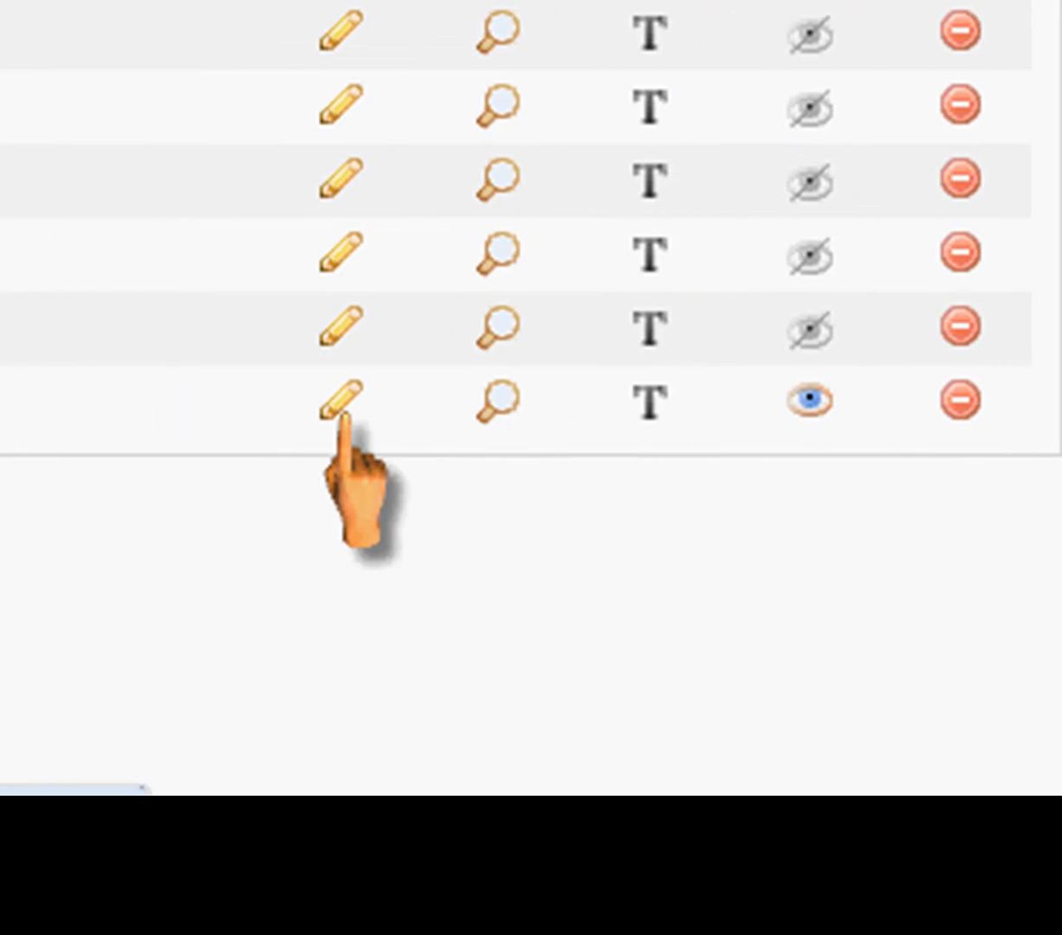
pyautogui.moveTo(338, 407)
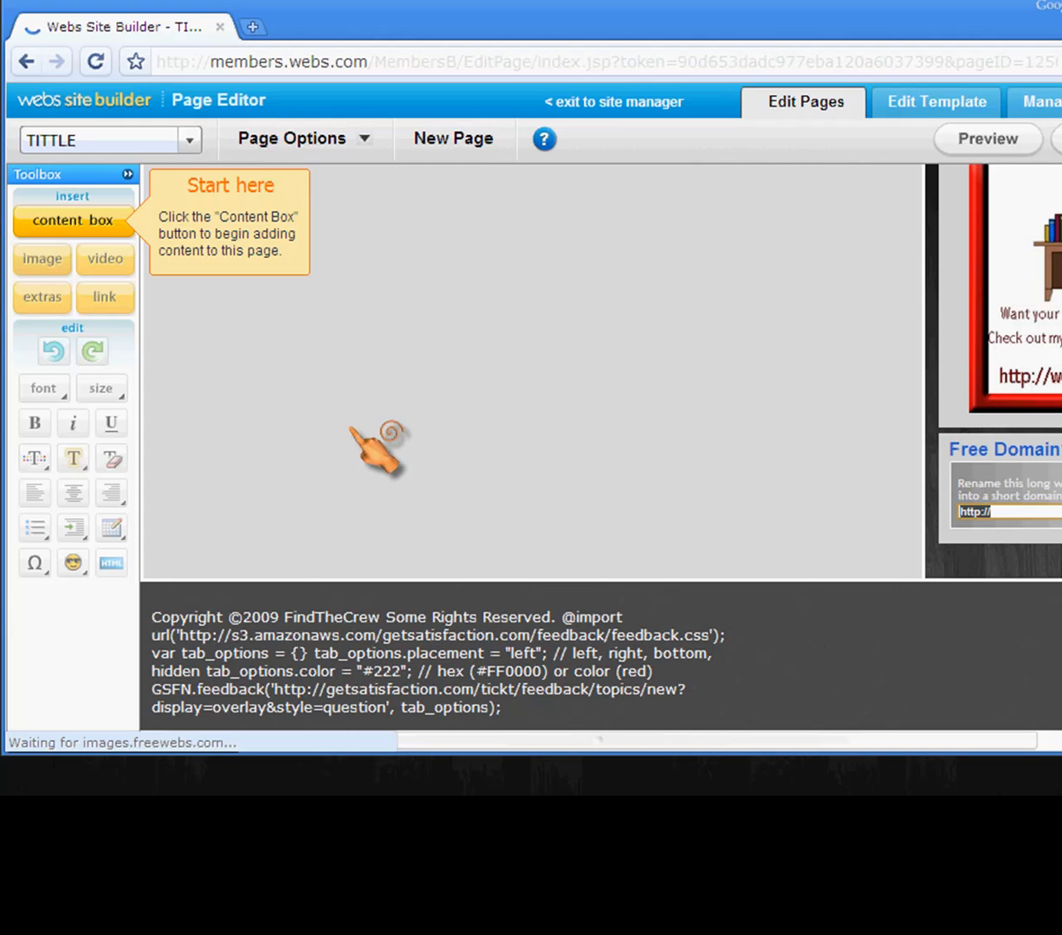
# - Add a content box headed TITTLE with body text INSERT CONTENT HERE and confirm it
pyautogui.click(73, 220)
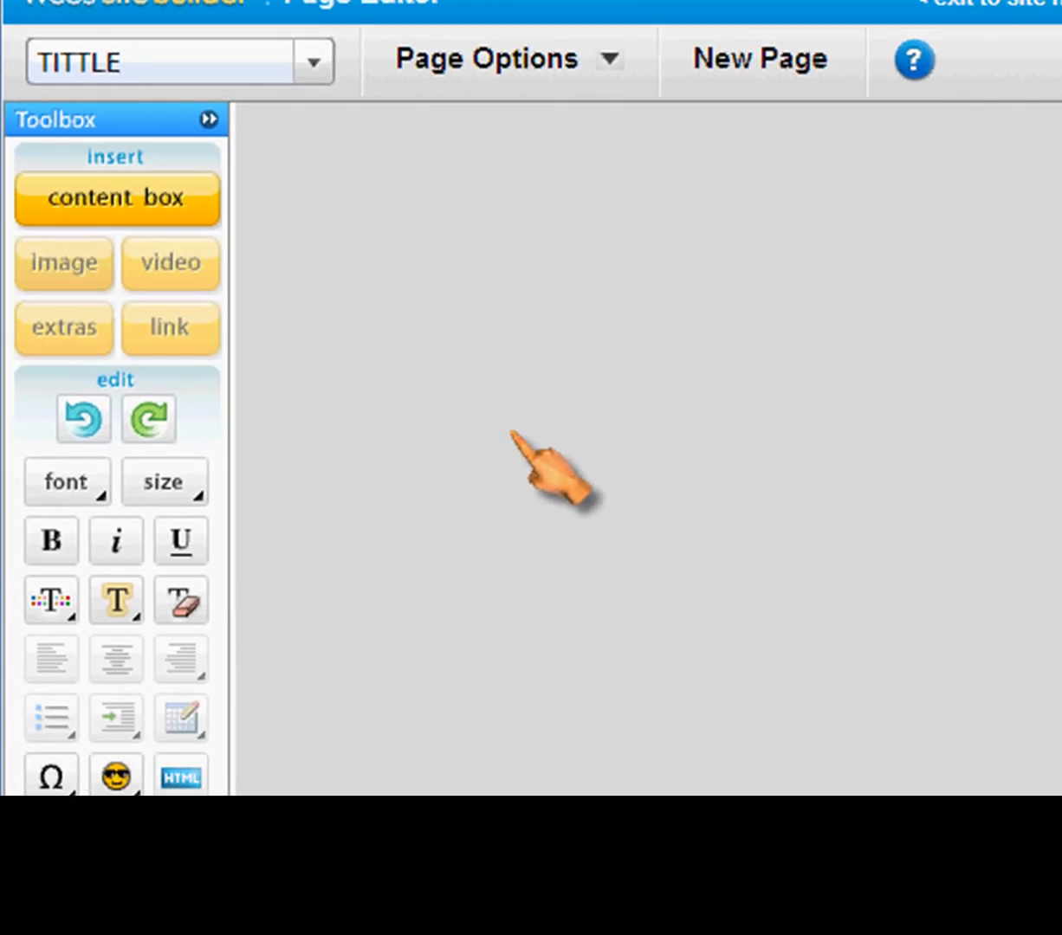
pyautogui.click(117, 200)
pyautogui.write('INSERT CONT')
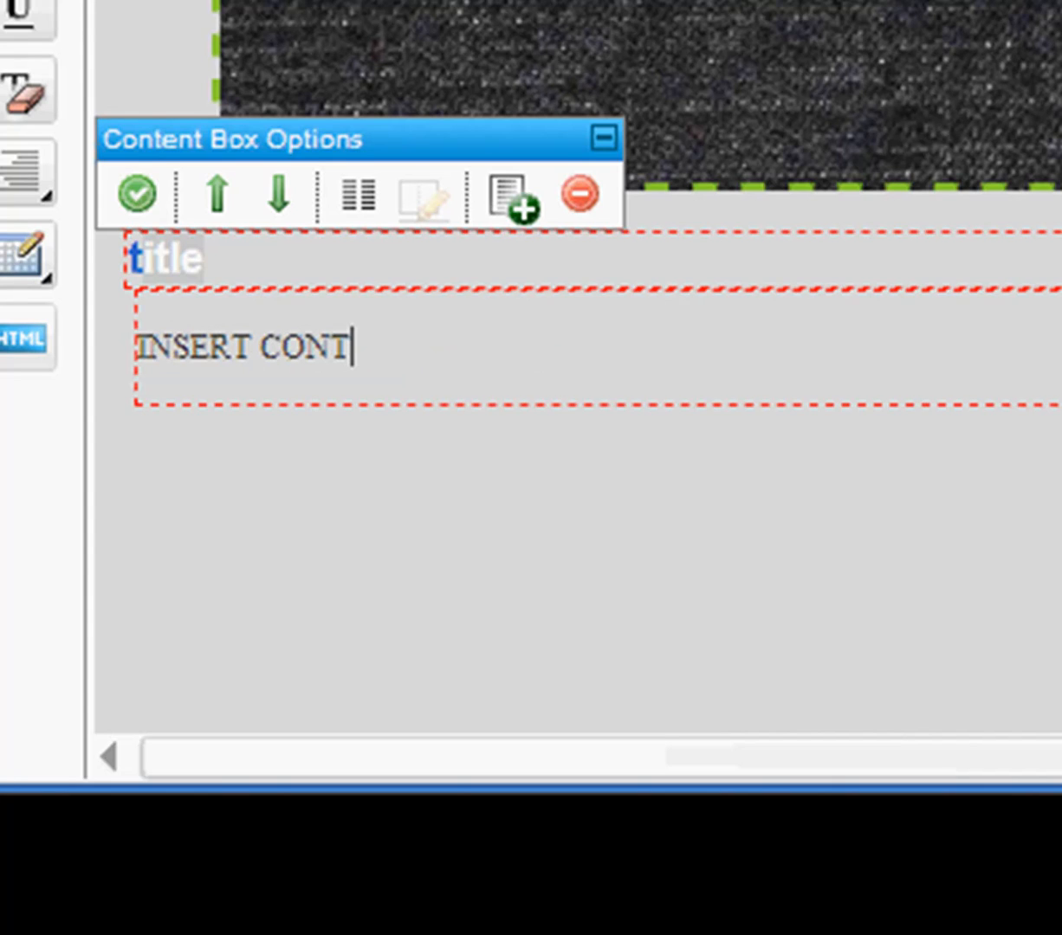
pyautogui.write('ENTHERE')
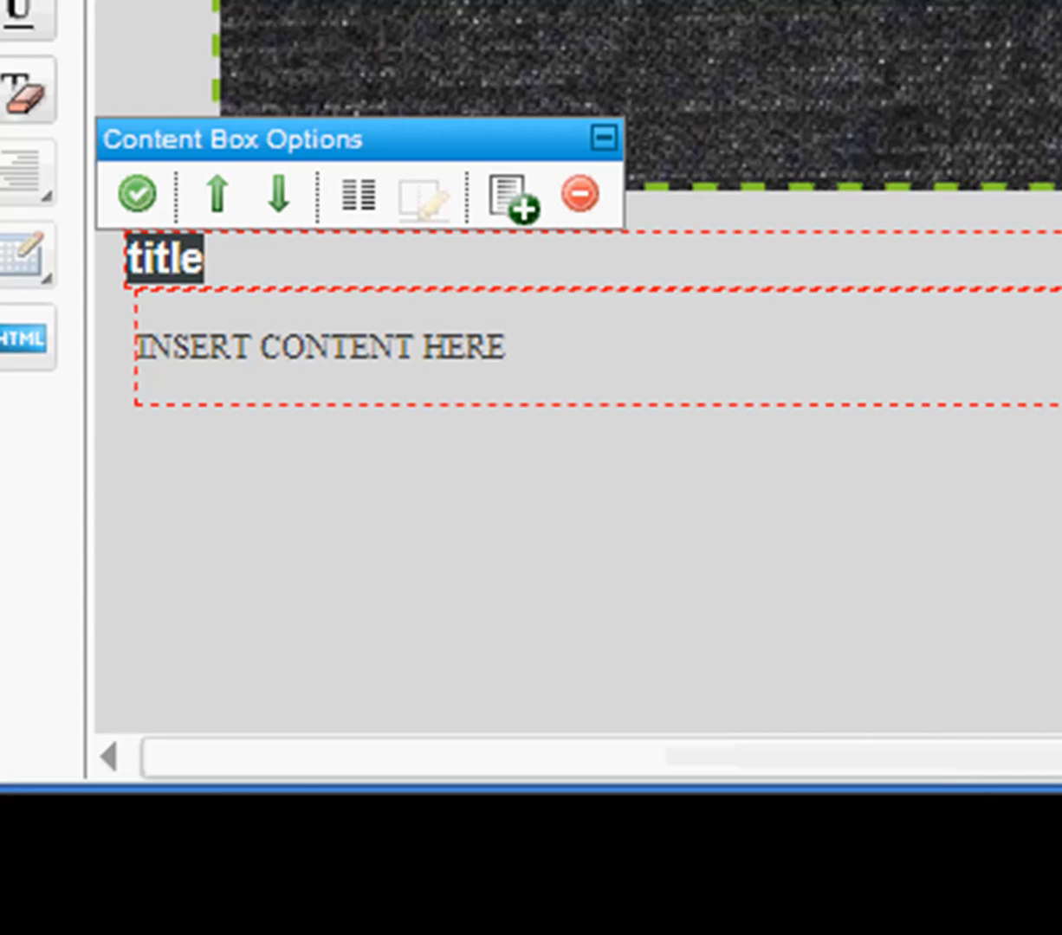
pyautogui.write('TITTLE')
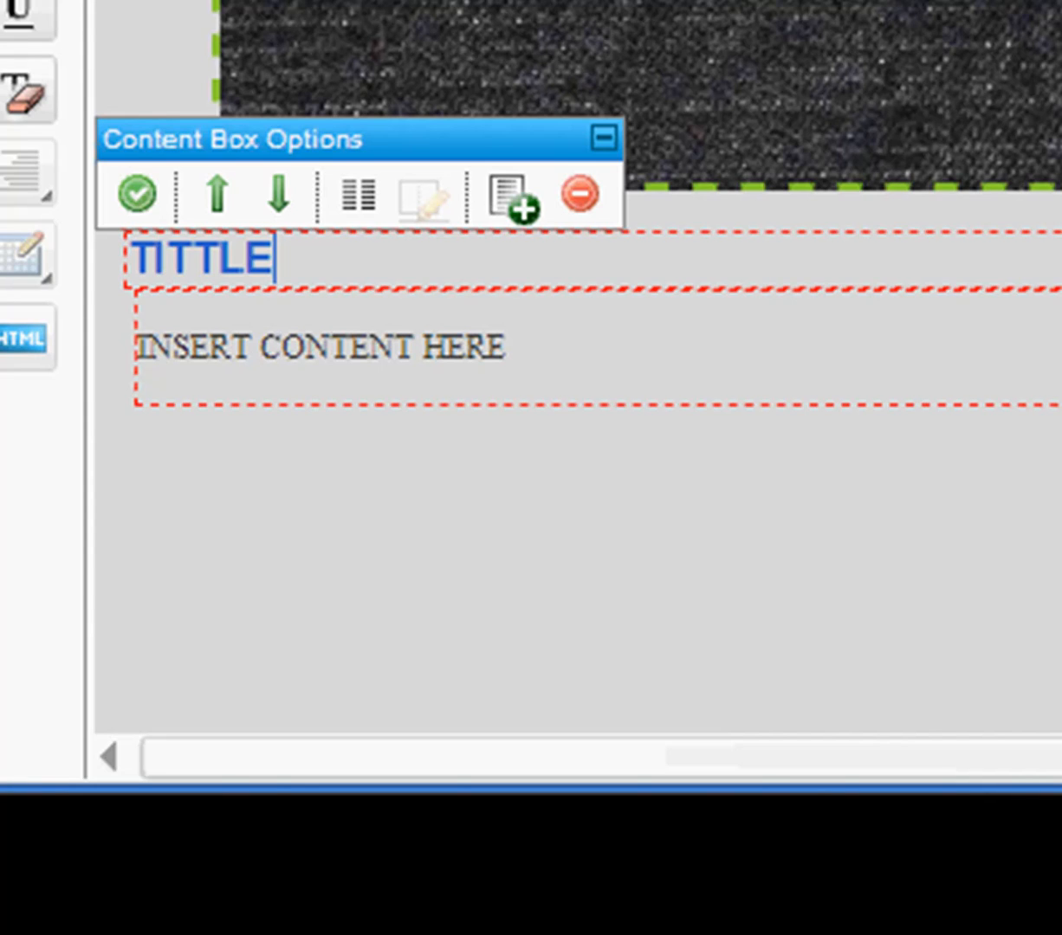
pyautogui.click(136, 194)
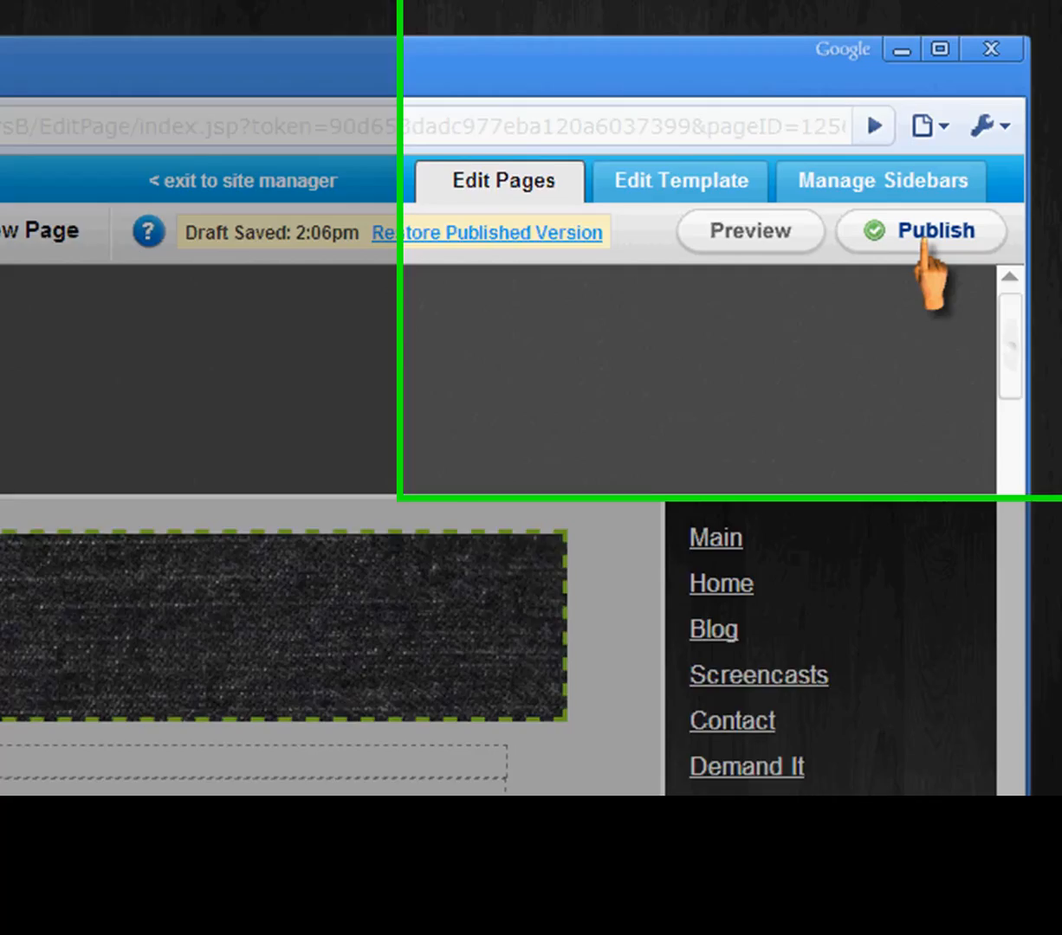
# - Publish the TITTLE page and scroll to it in the Site Manager list
pyautogui.click(920, 231)
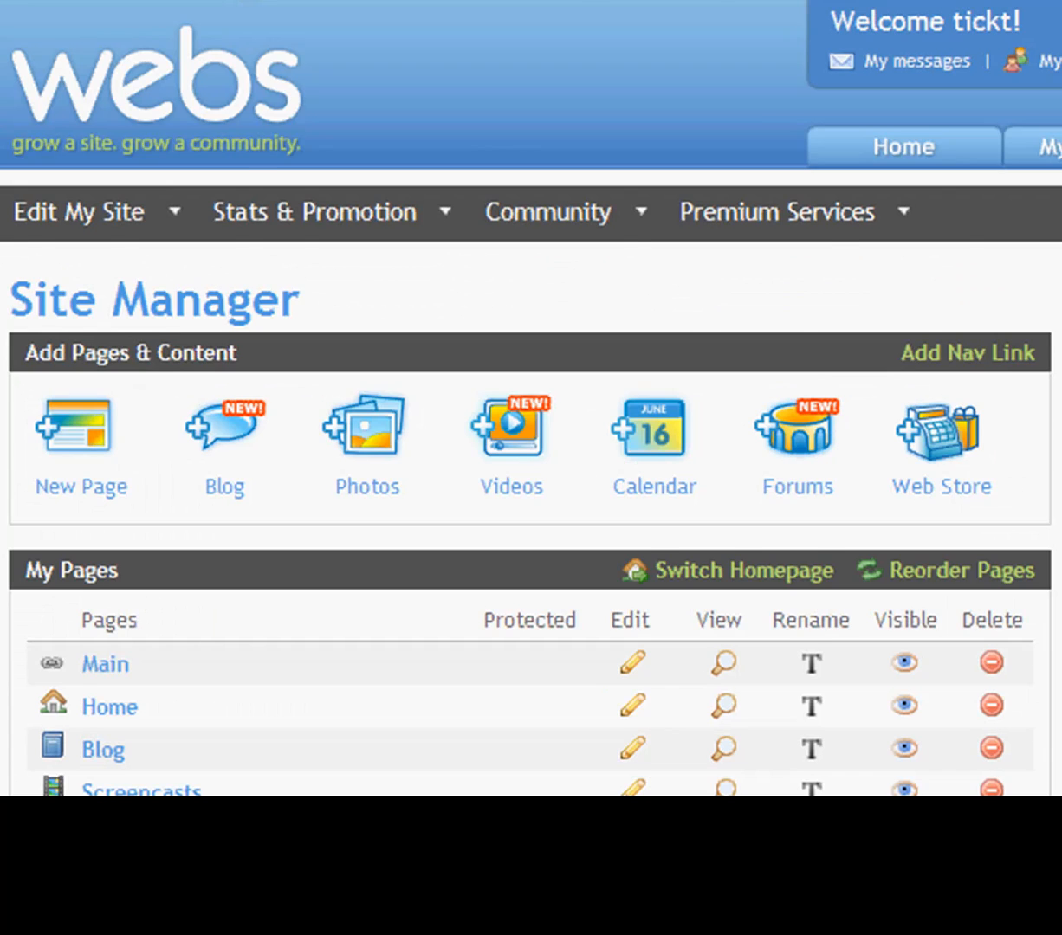
pyautogui.scroll(-3)
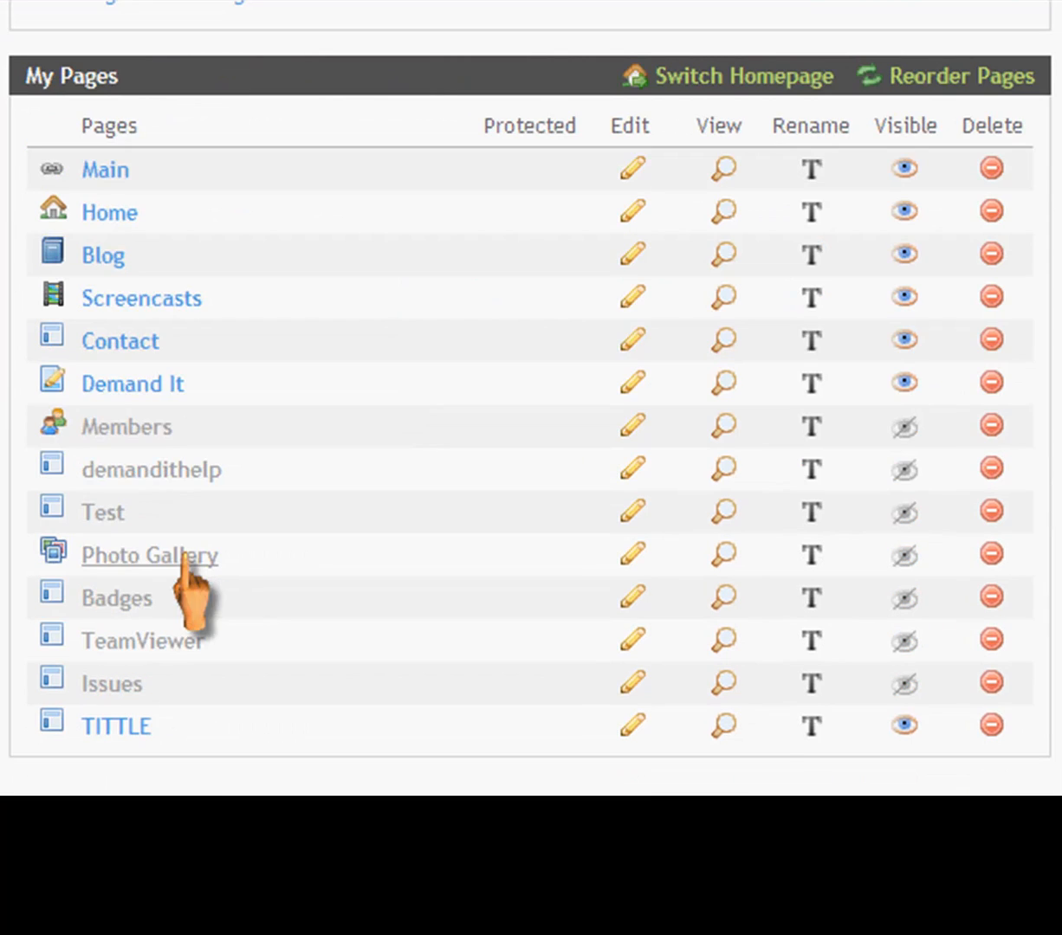
pyautogui.moveTo(811, 745)
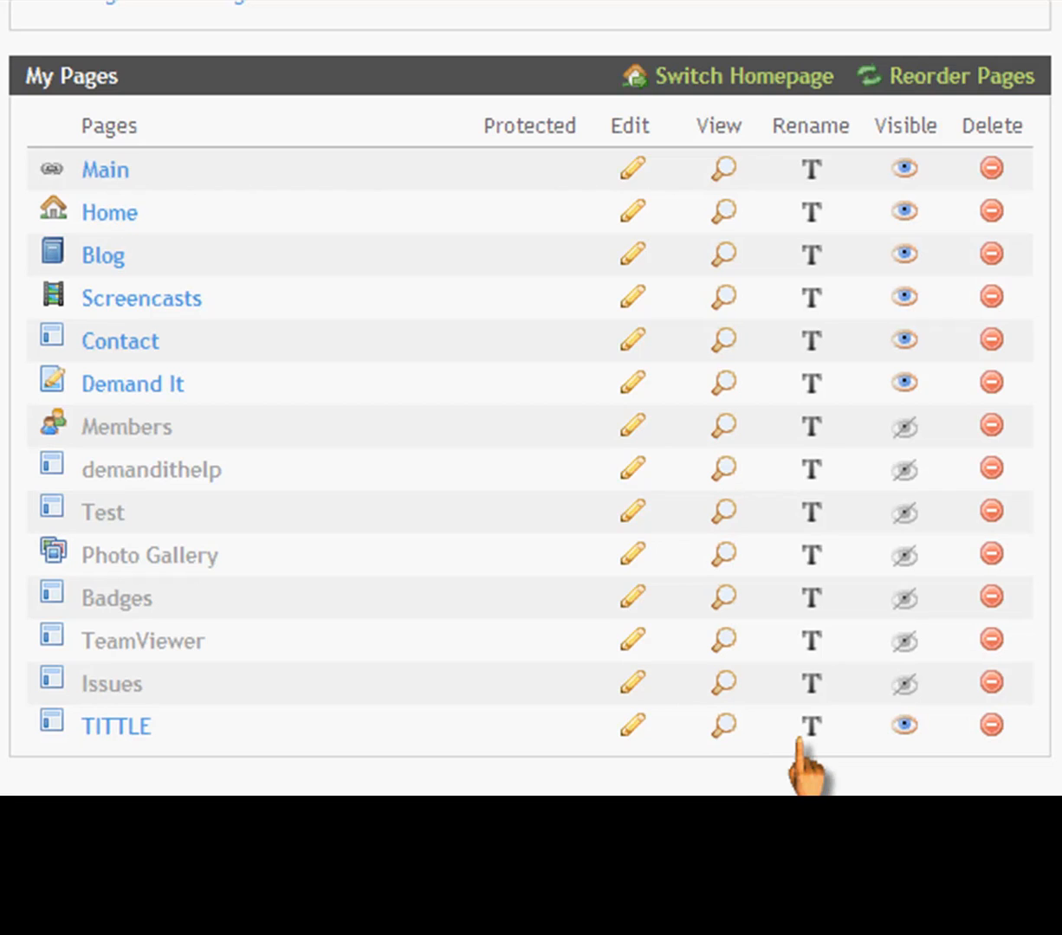
pyautogui.moveTo(633, 726)
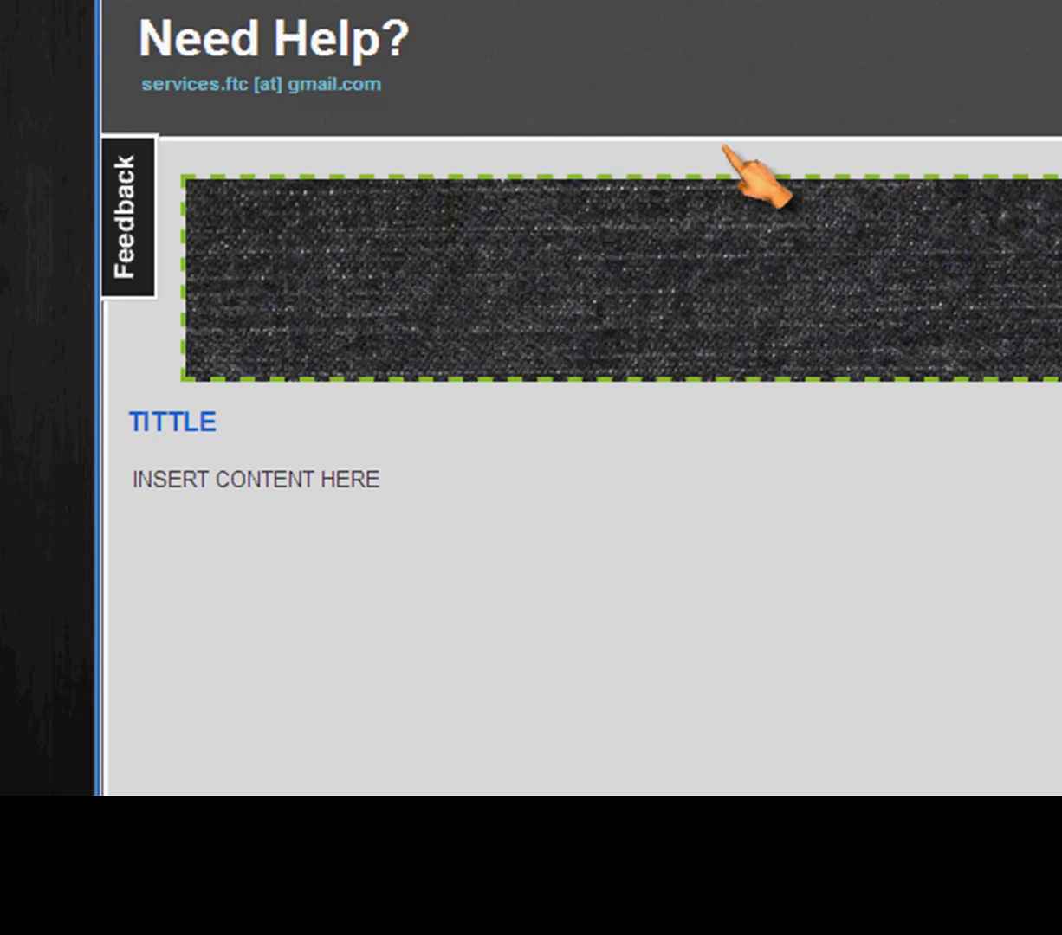
pyautogui.moveTo(303, 624)
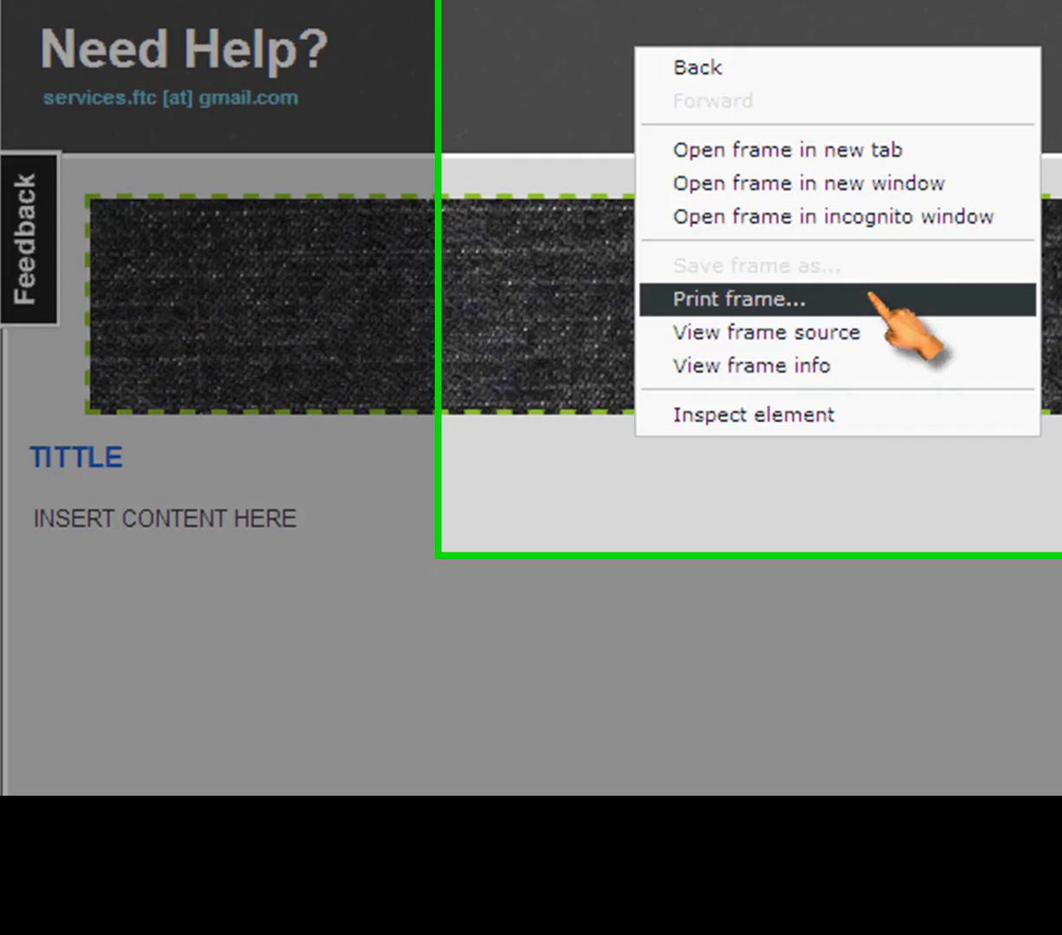
# - View the frame source of the live TITTLE page and scroll through its HTML
pyautogui.click(765, 332)
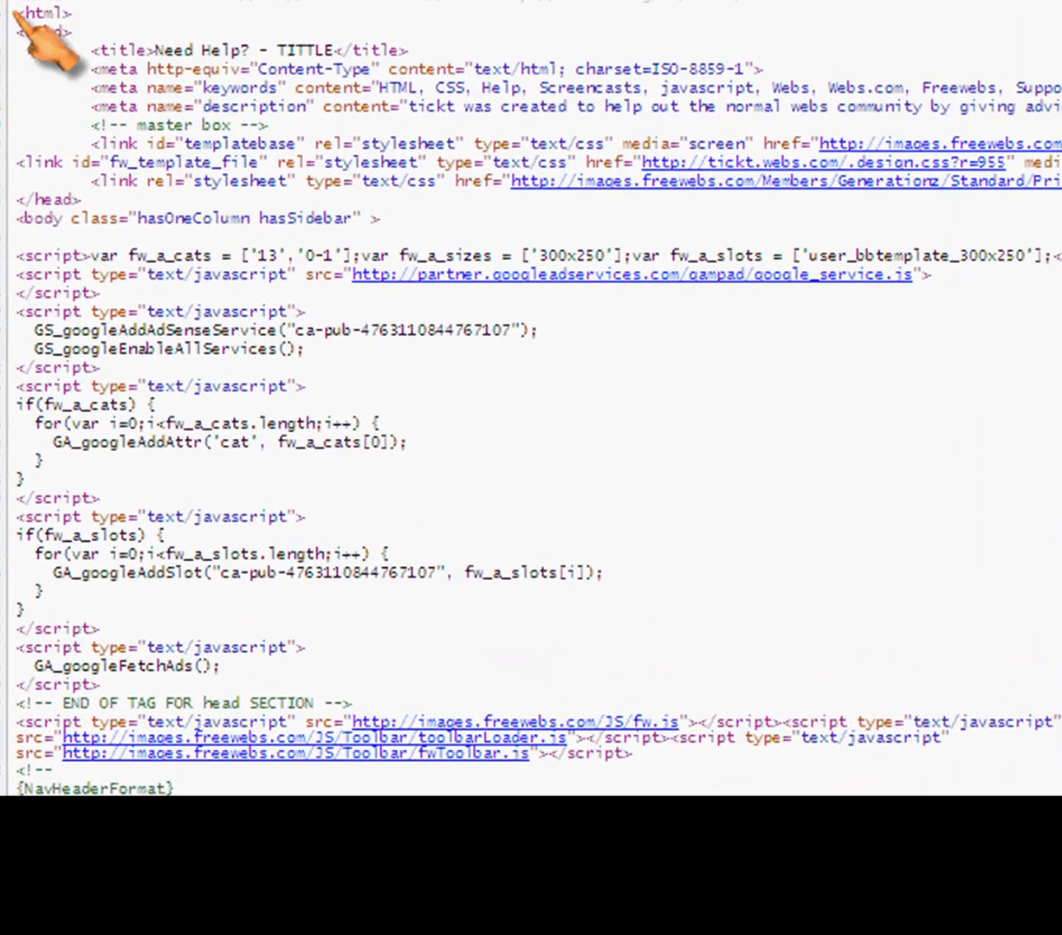
pyautogui.scroll(-3)
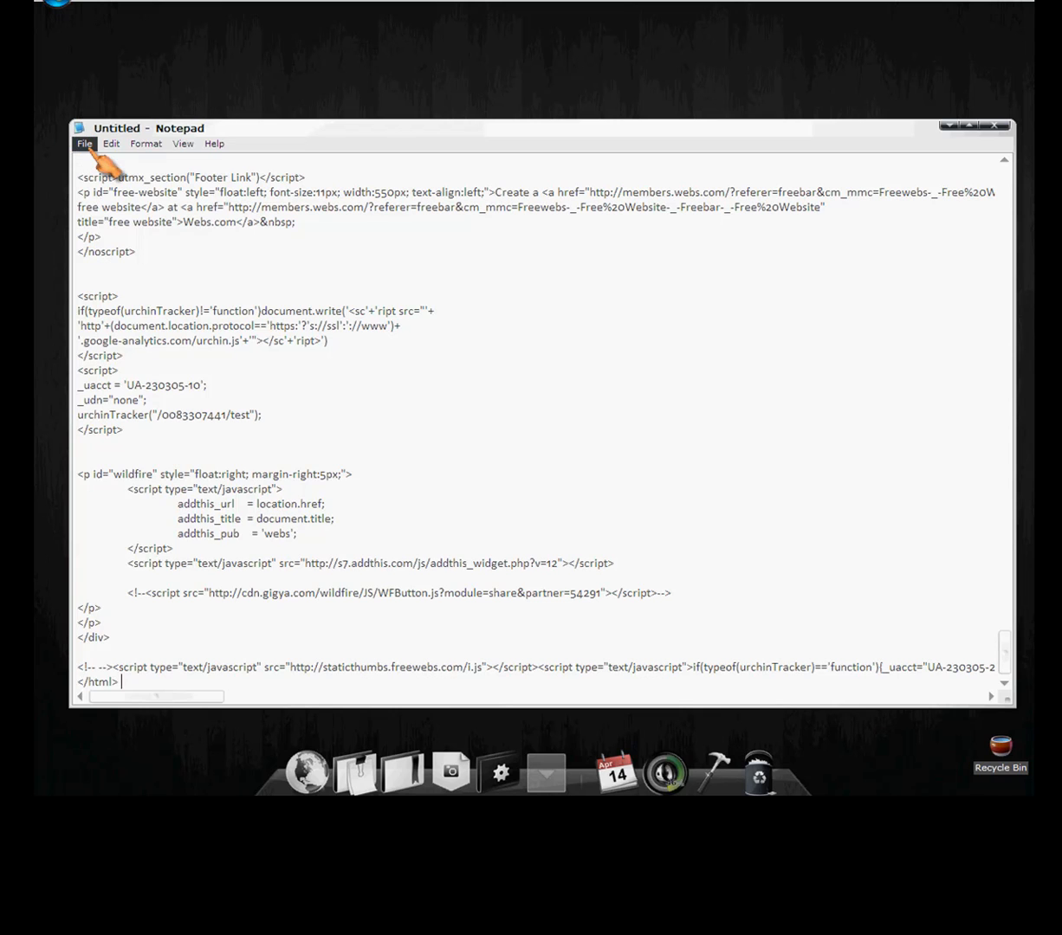
pyautogui.moveTo(130, 211)
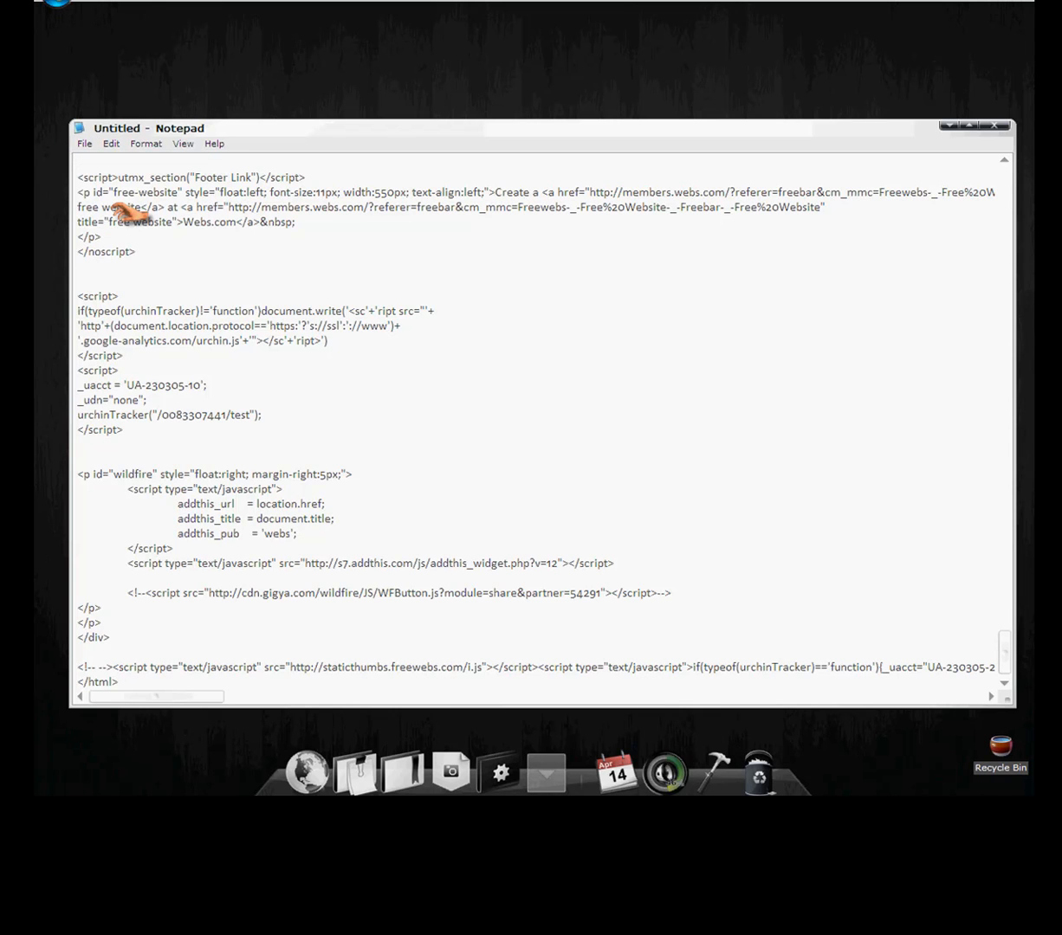
# - Save the pasted source from Notepad as tittle.htm
pyautogui.write('tittl')
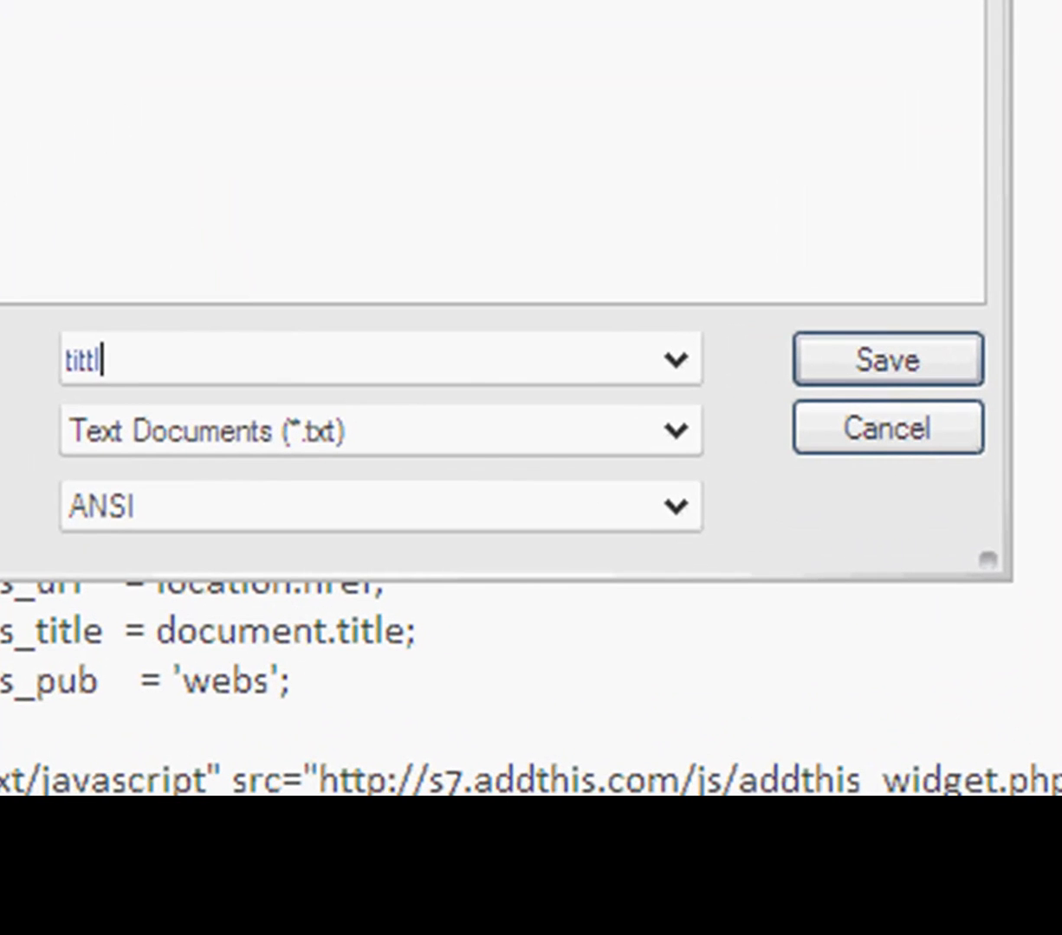
pyautogui.write('e.htm')
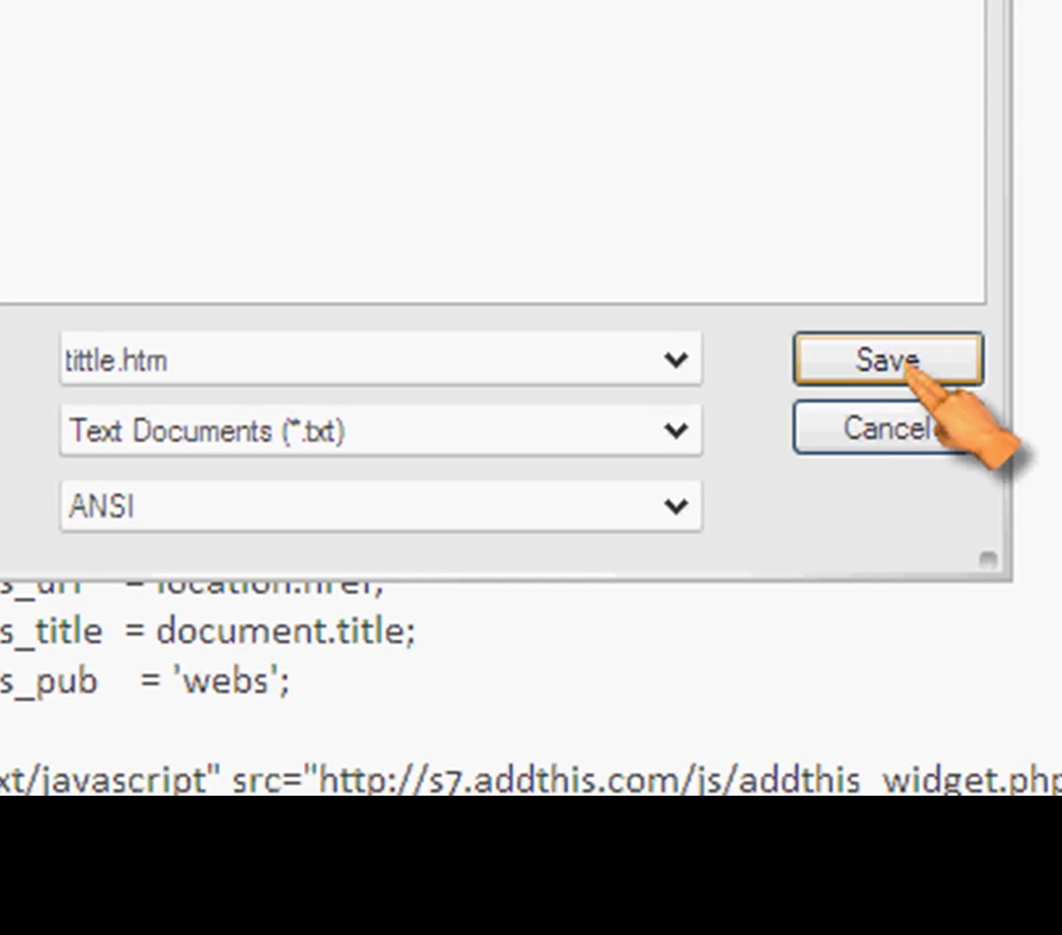
pyautogui.click(888, 359)
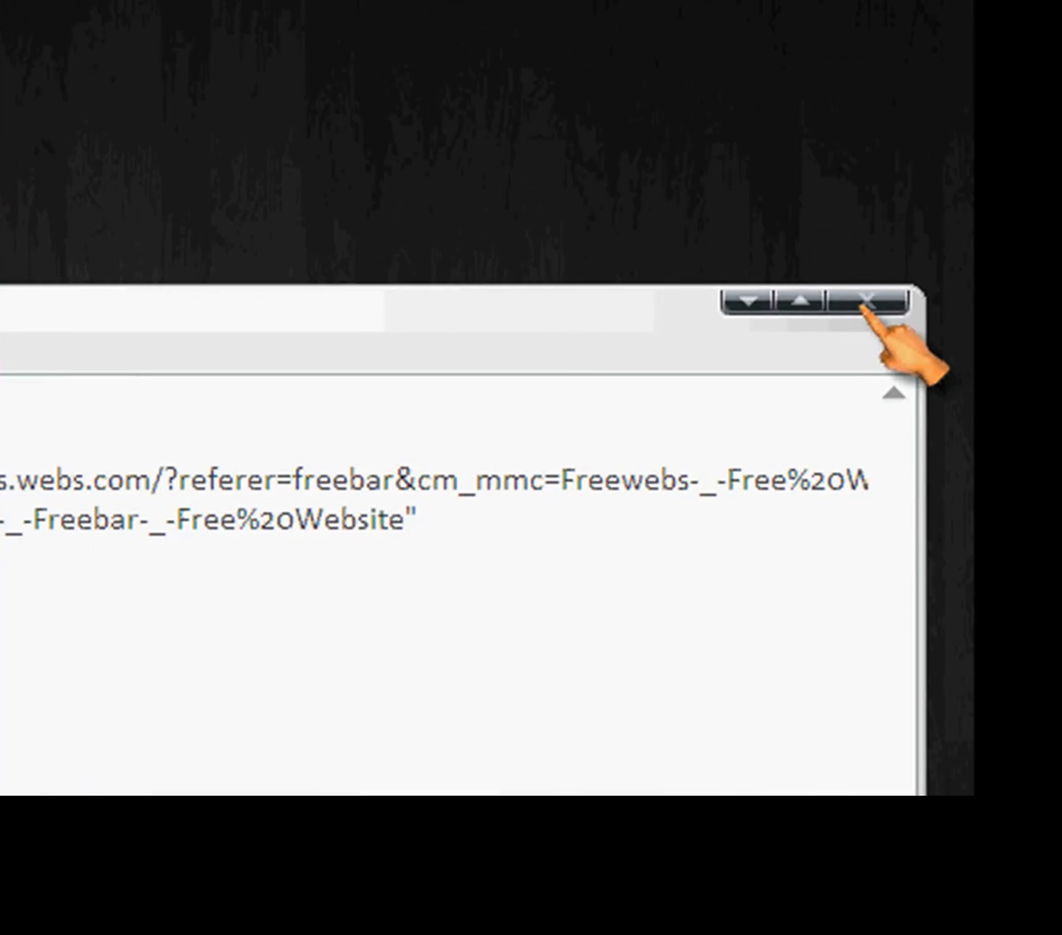
# - Close Notepad and the source tab, then permanently delete the TITTLE page
pyautogui.click(864, 303)
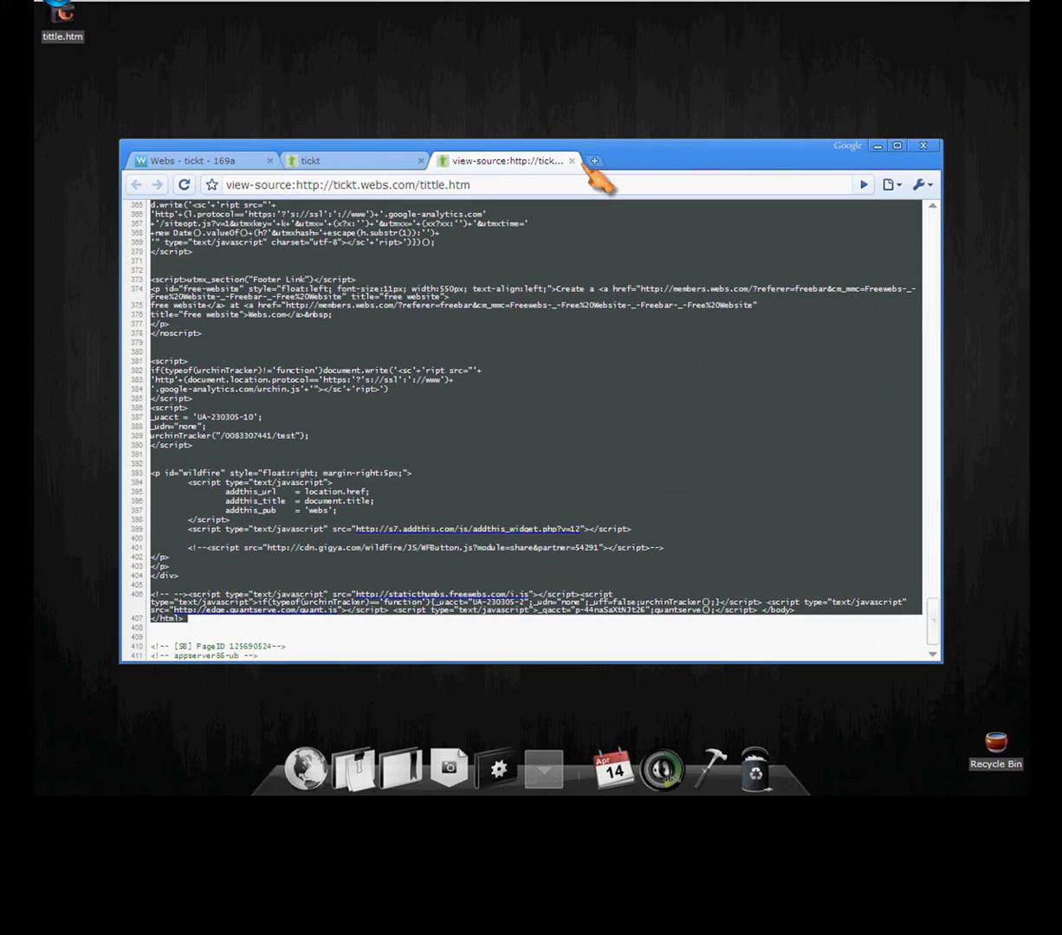
pyautogui.click(572, 161)
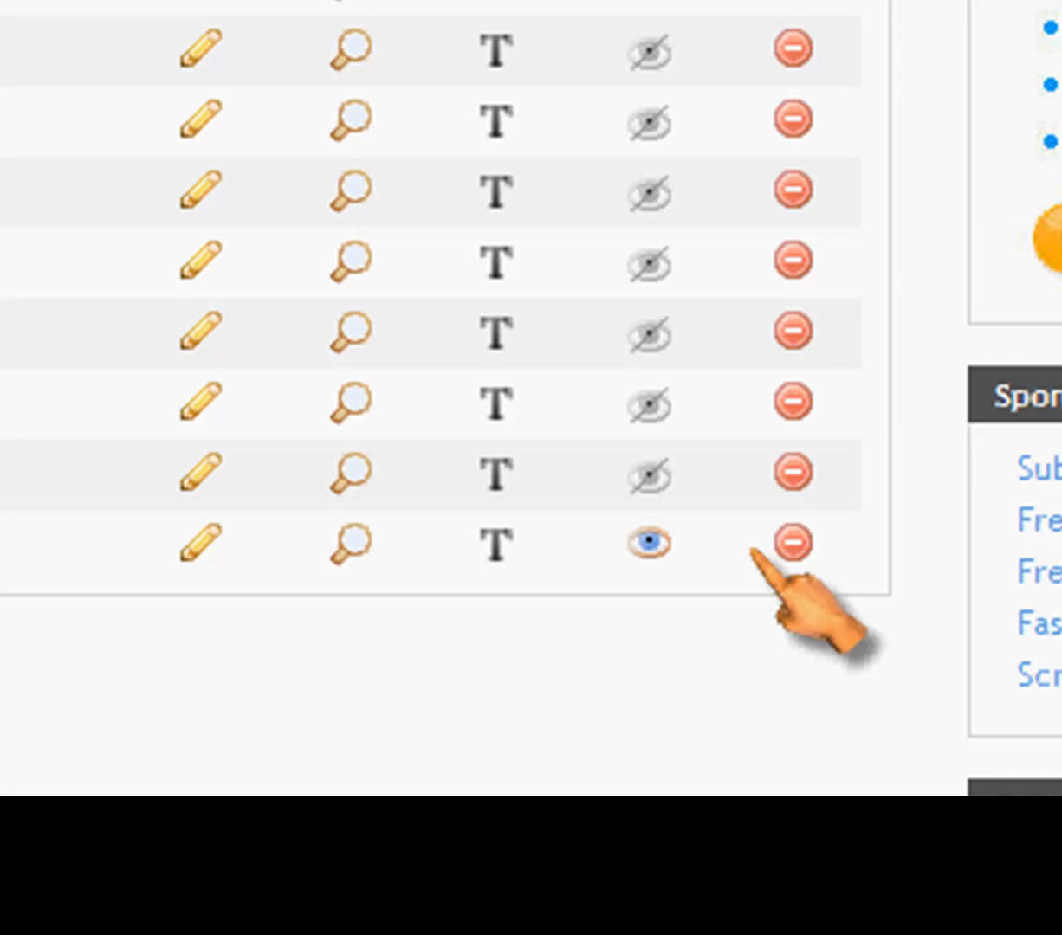
pyautogui.click(790, 543)
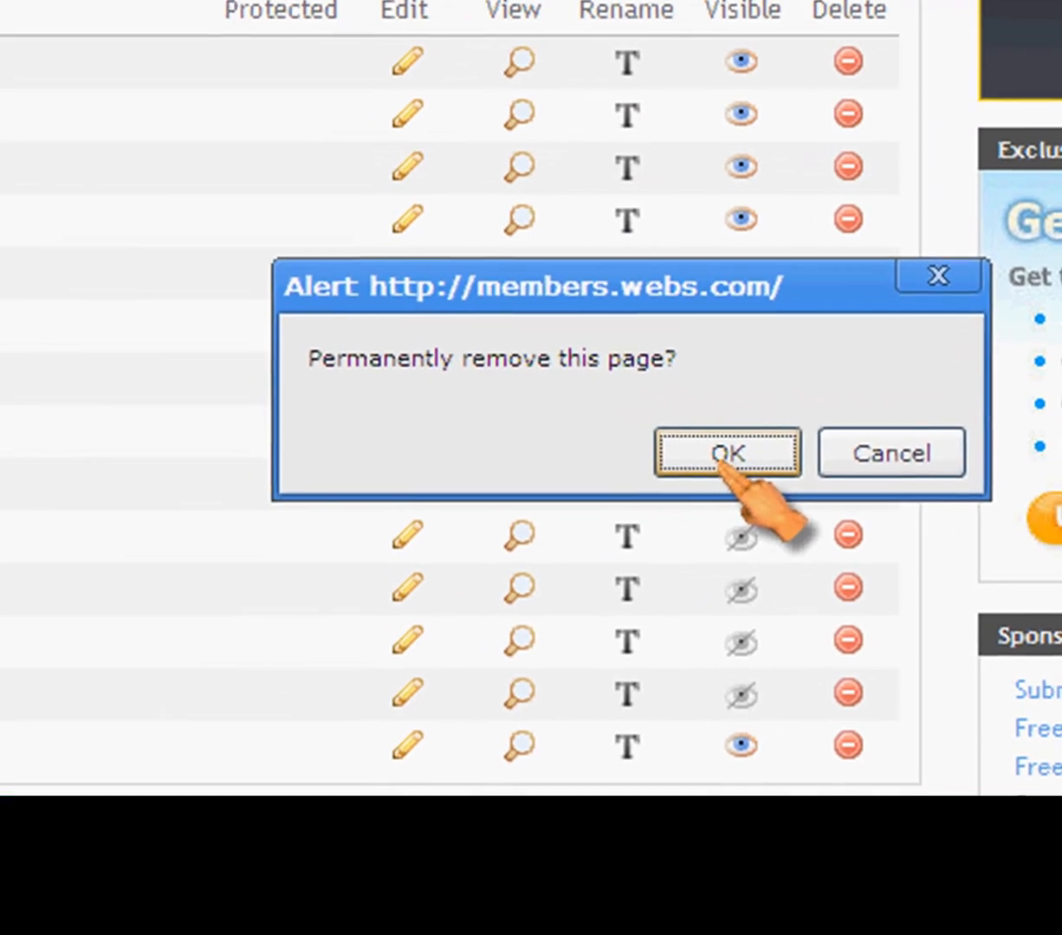
pyautogui.click(728, 452)
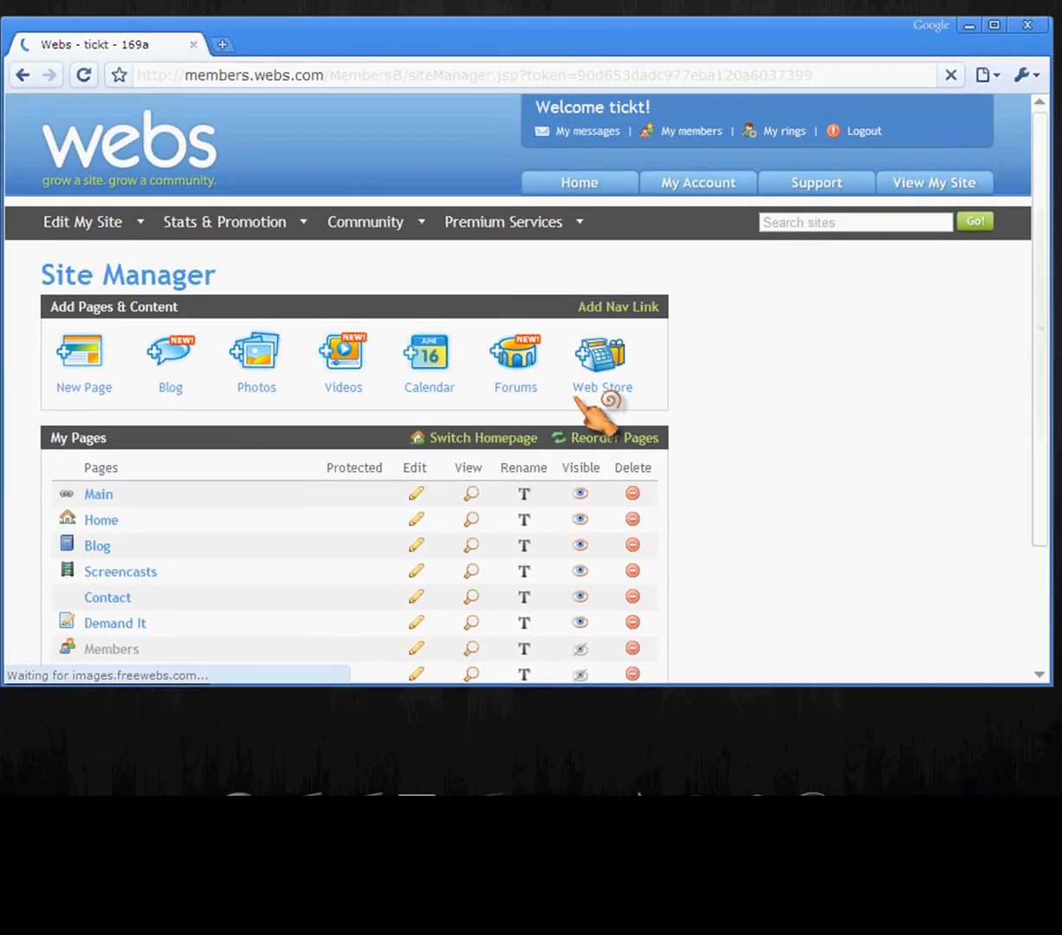
# - Go to Manage Files under Edit My Site to reach the upload tools
pyautogui.click(82, 222)
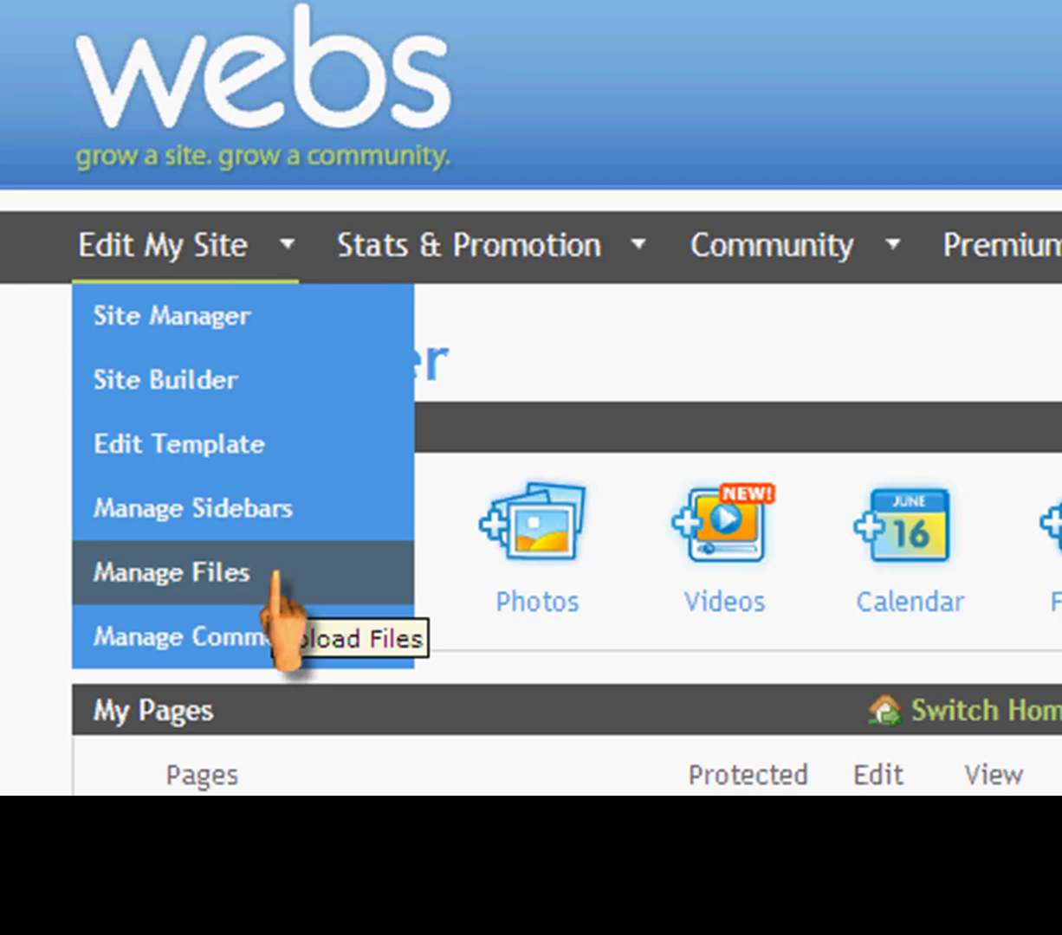
pyautogui.click(168, 573)
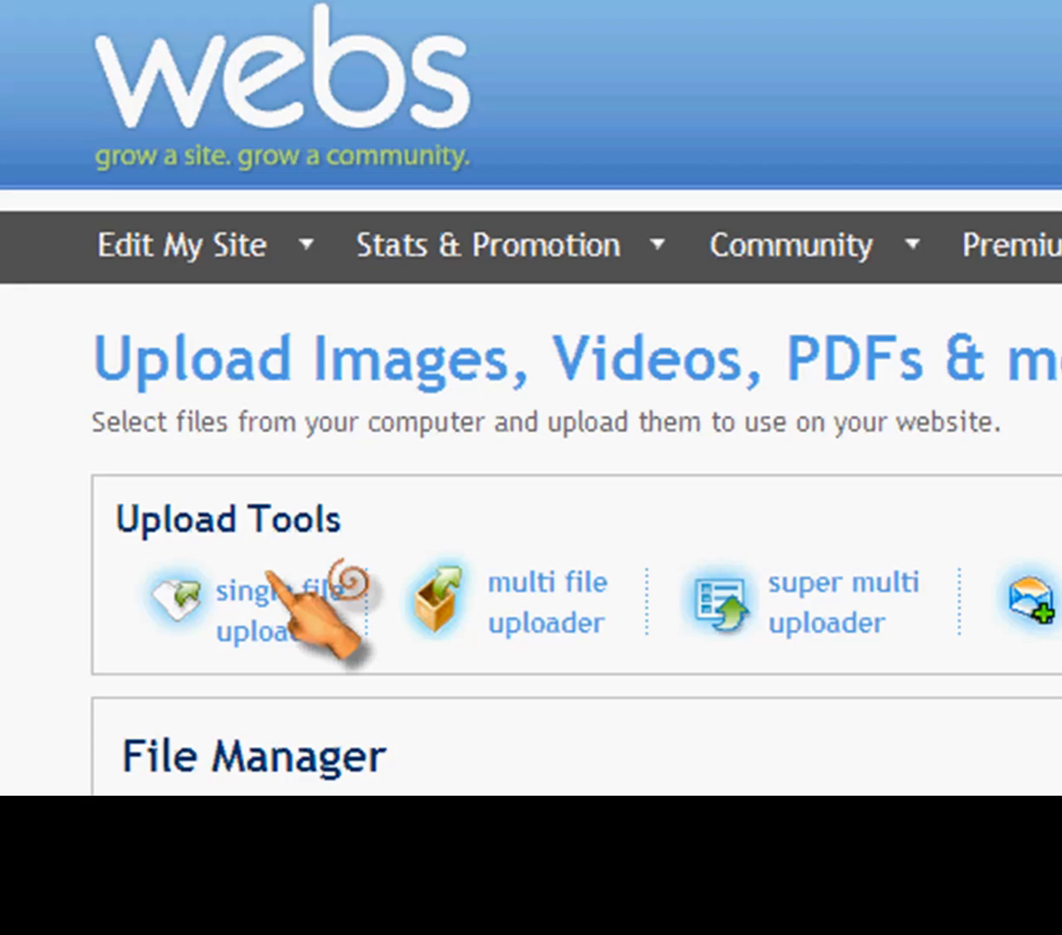
# - Upload tittle.htm from the Desktop through the single file uploader
pyautogui.click(252, 602)
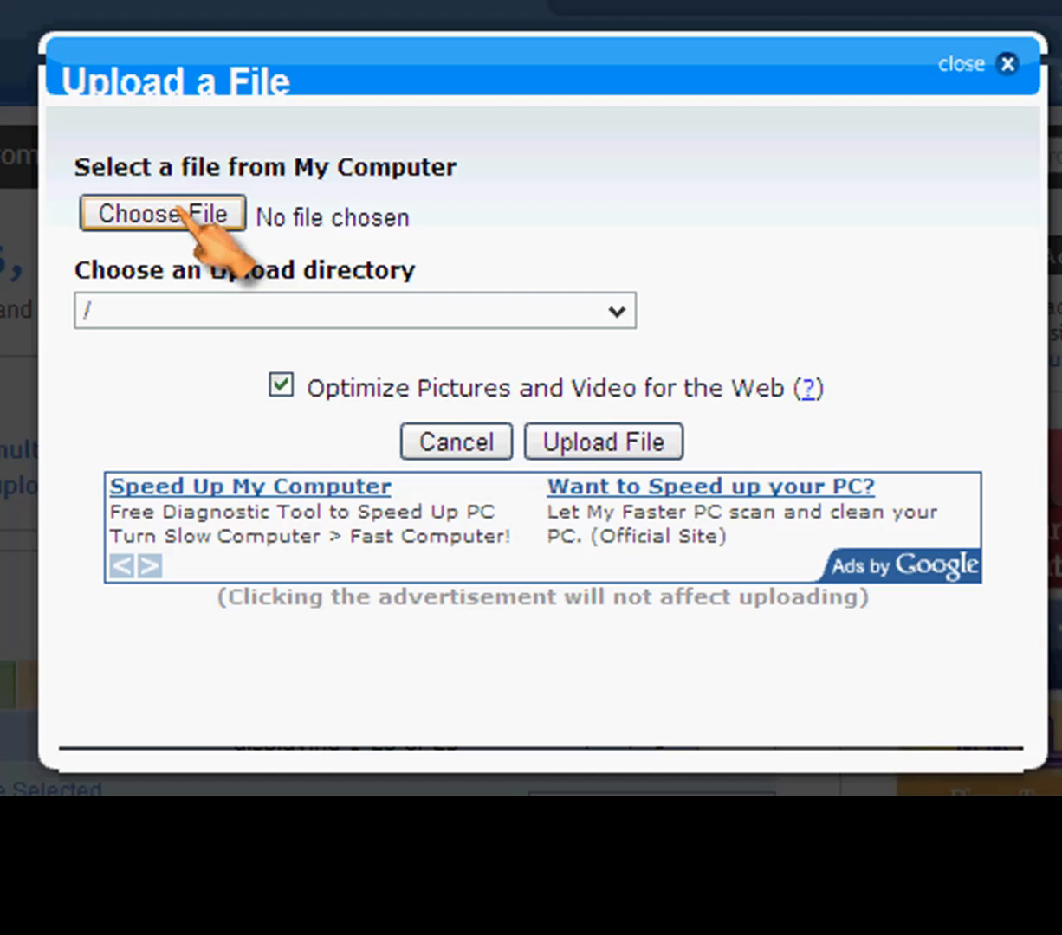
pyautogui.click(162, 214)
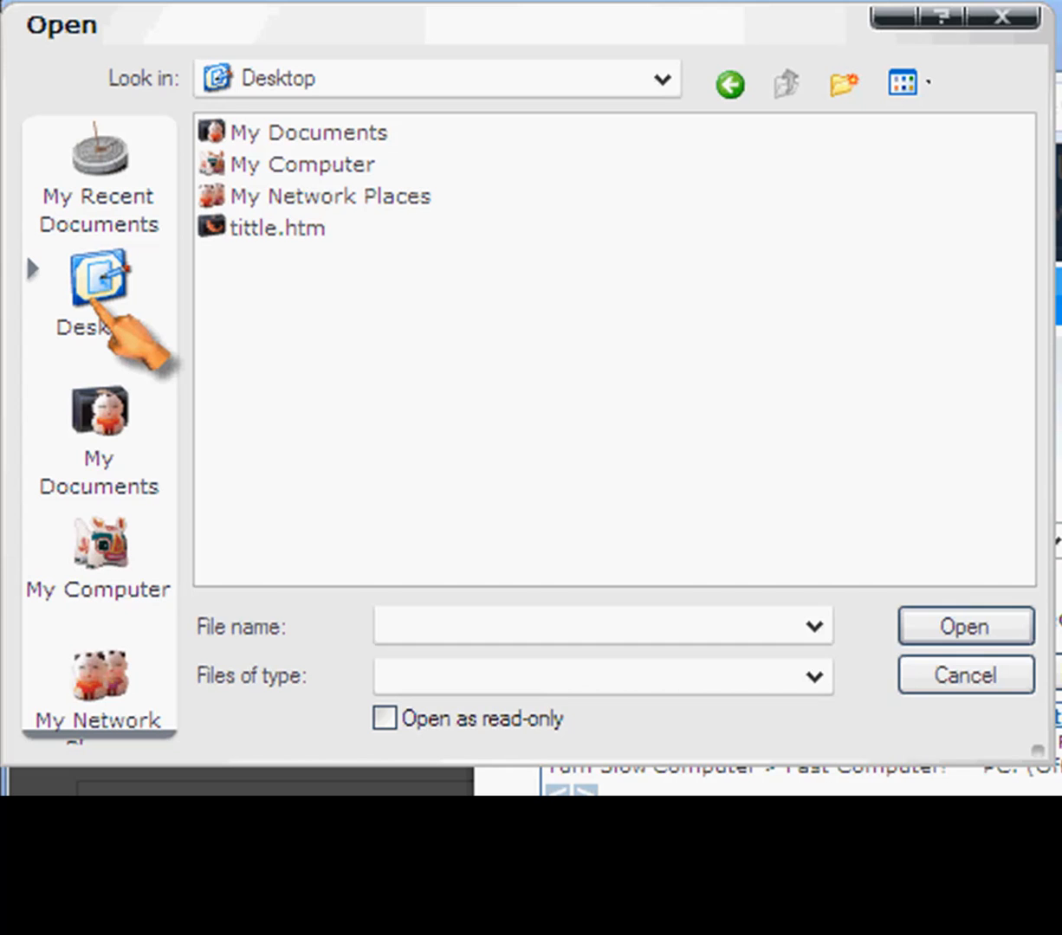
pyautogui.click(277, 228)
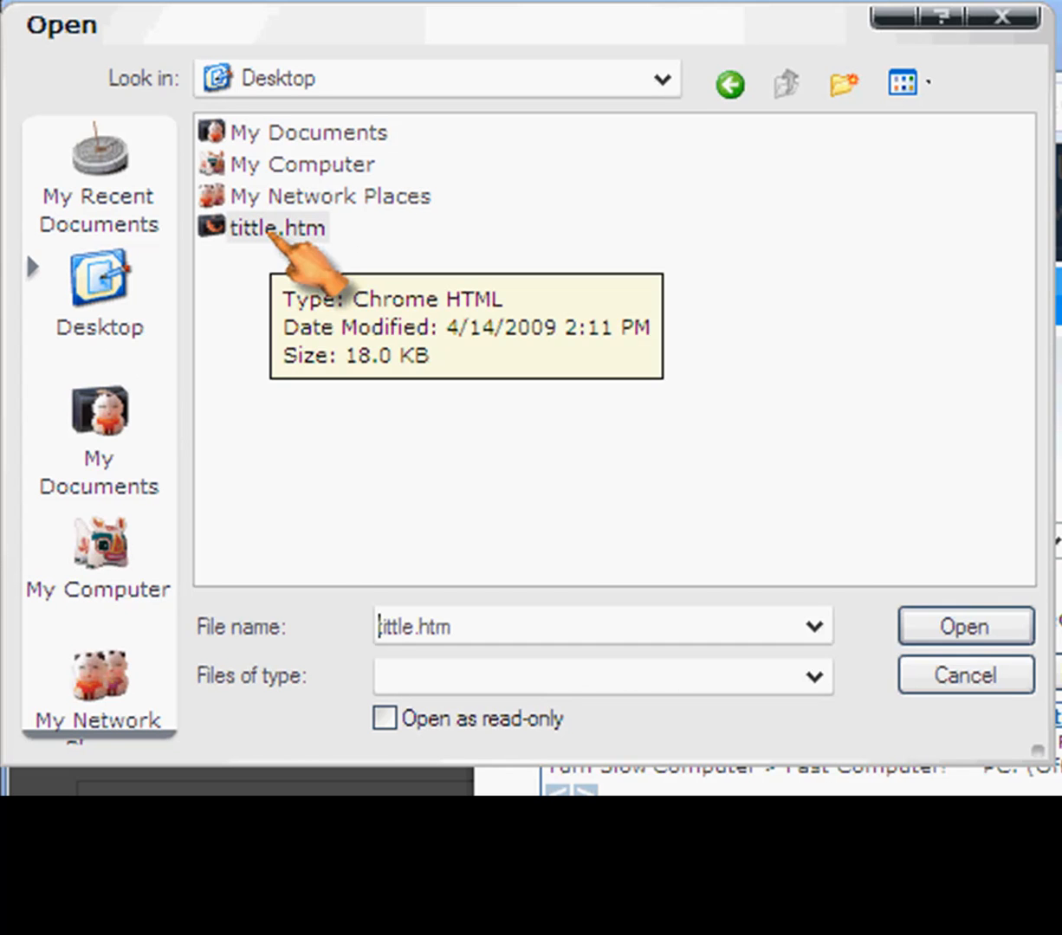
pyautogui.click(965, 625)
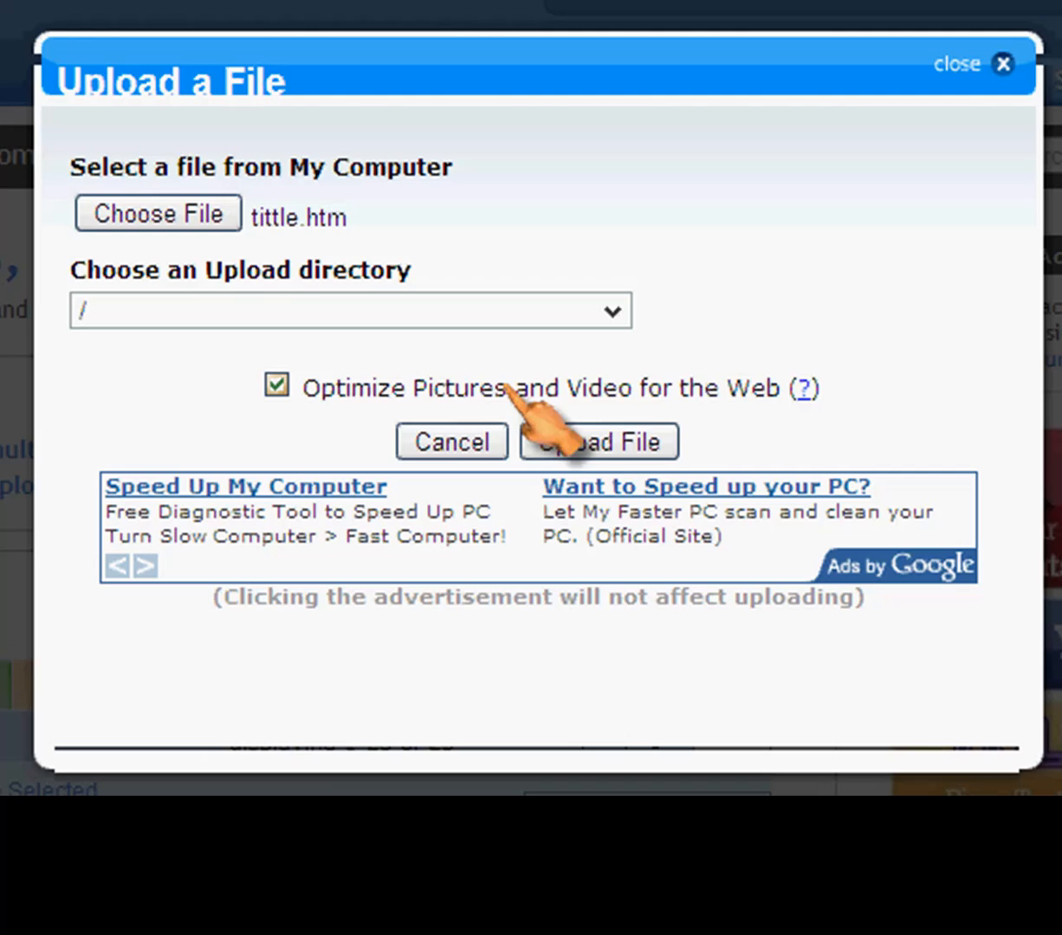
pyautogui.click(599, 442)
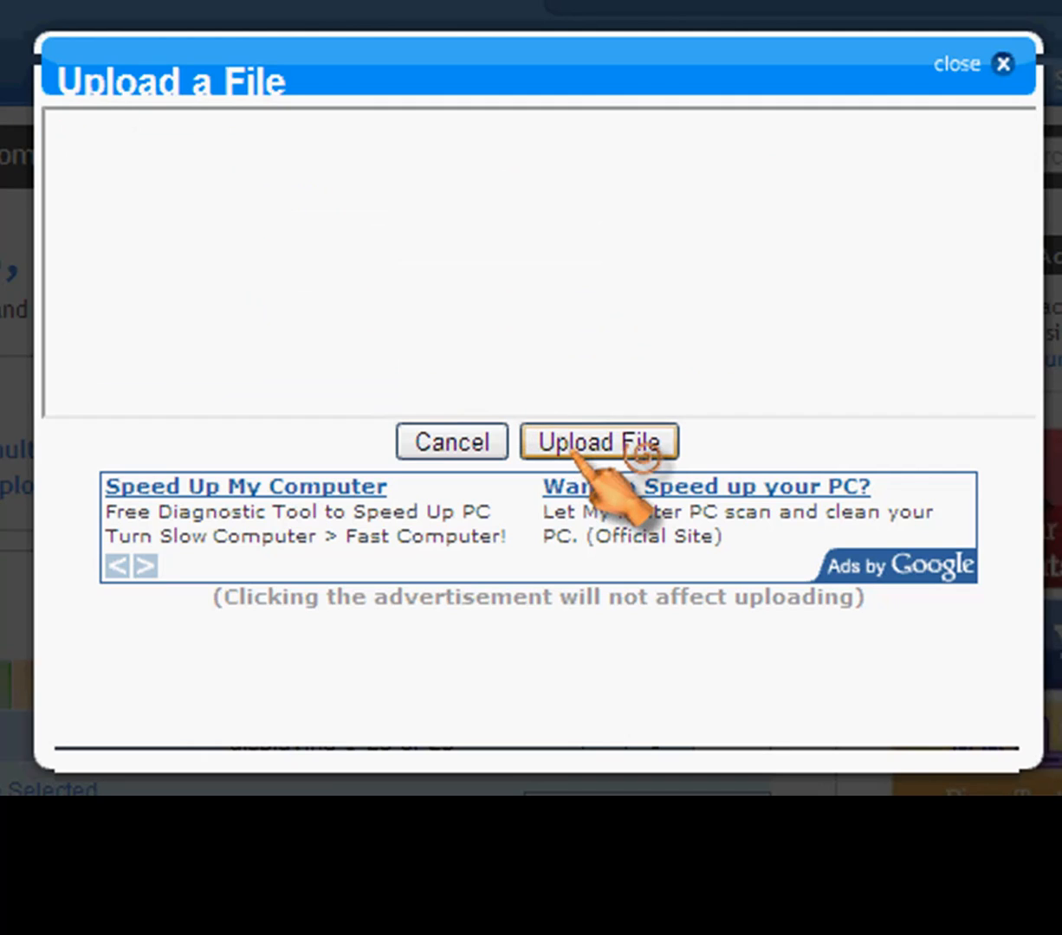
pyautogui.click(599, 442)
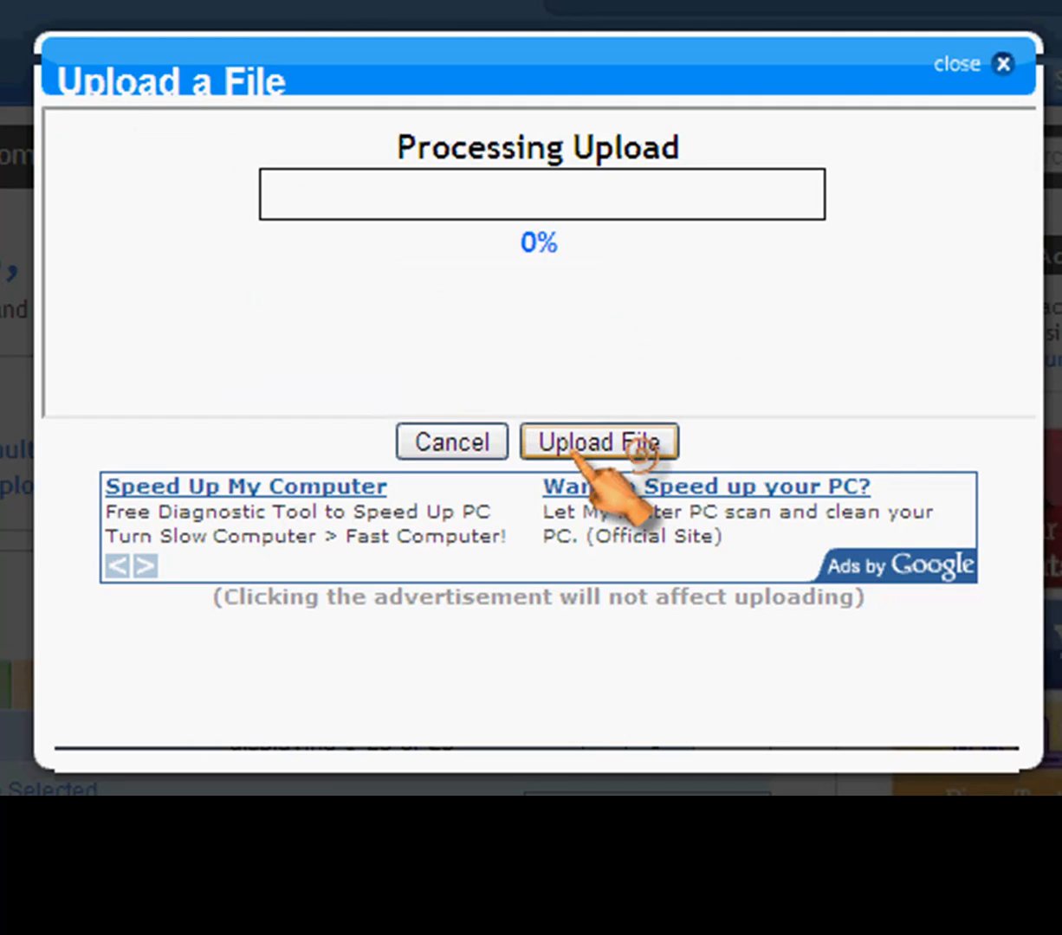
pyautogui.click(599, 442)
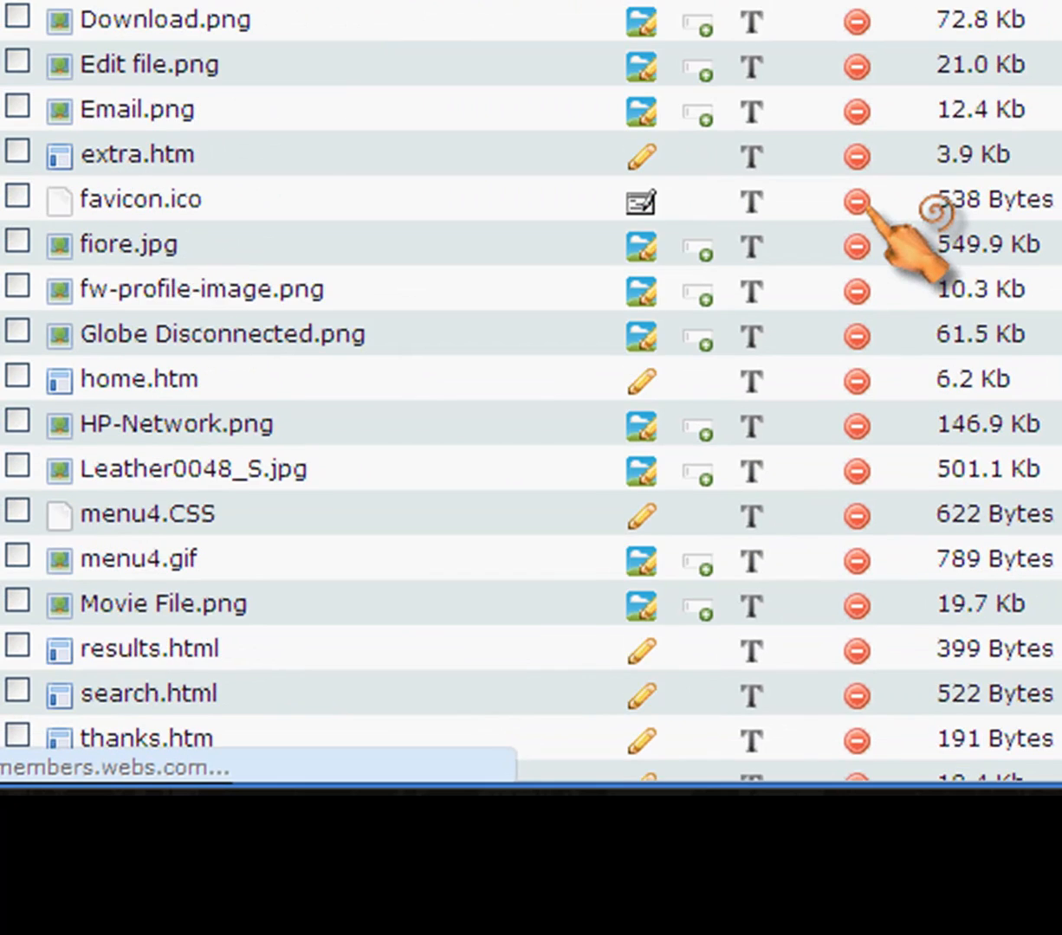
# - Edit tittle.htm's code, replace the TITTLE paragraph title with Badges, and select the INSERT CONTENT HERE placeholder
pyautogui.scroll(-3)
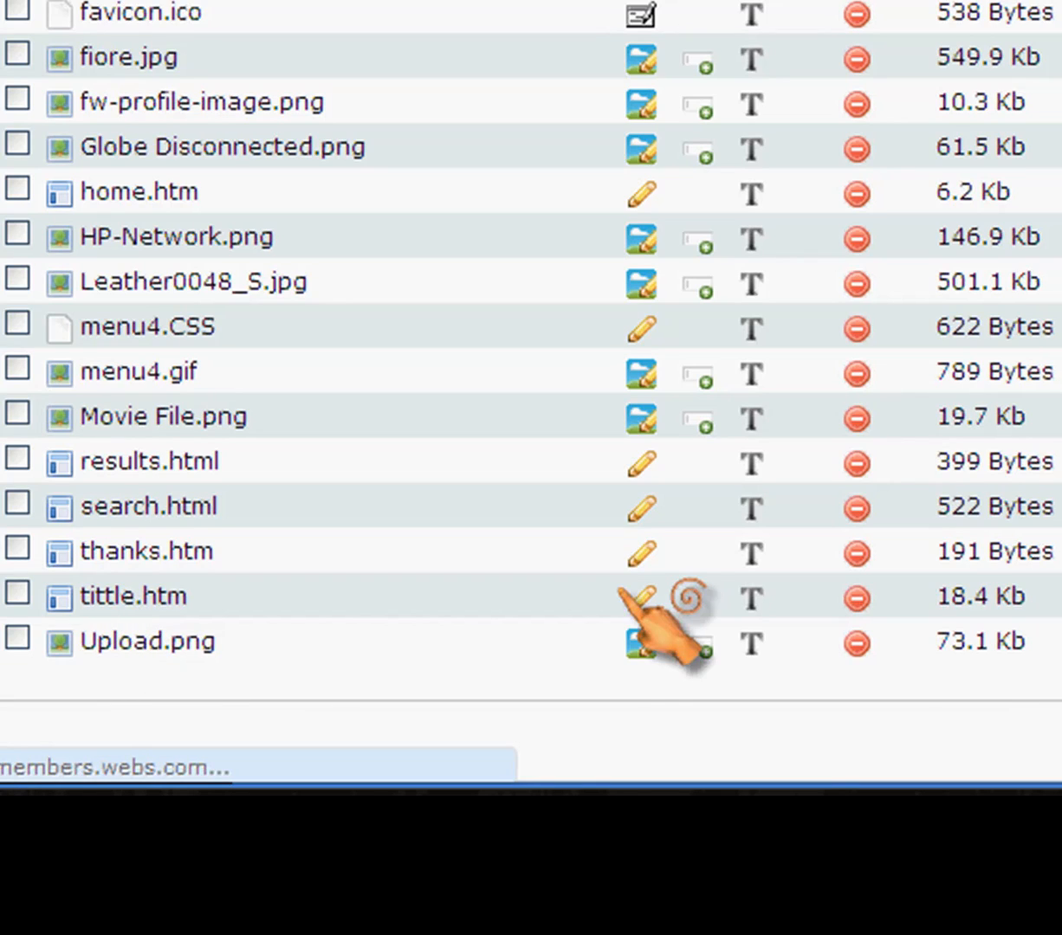
pyautogui.click(641, 598)
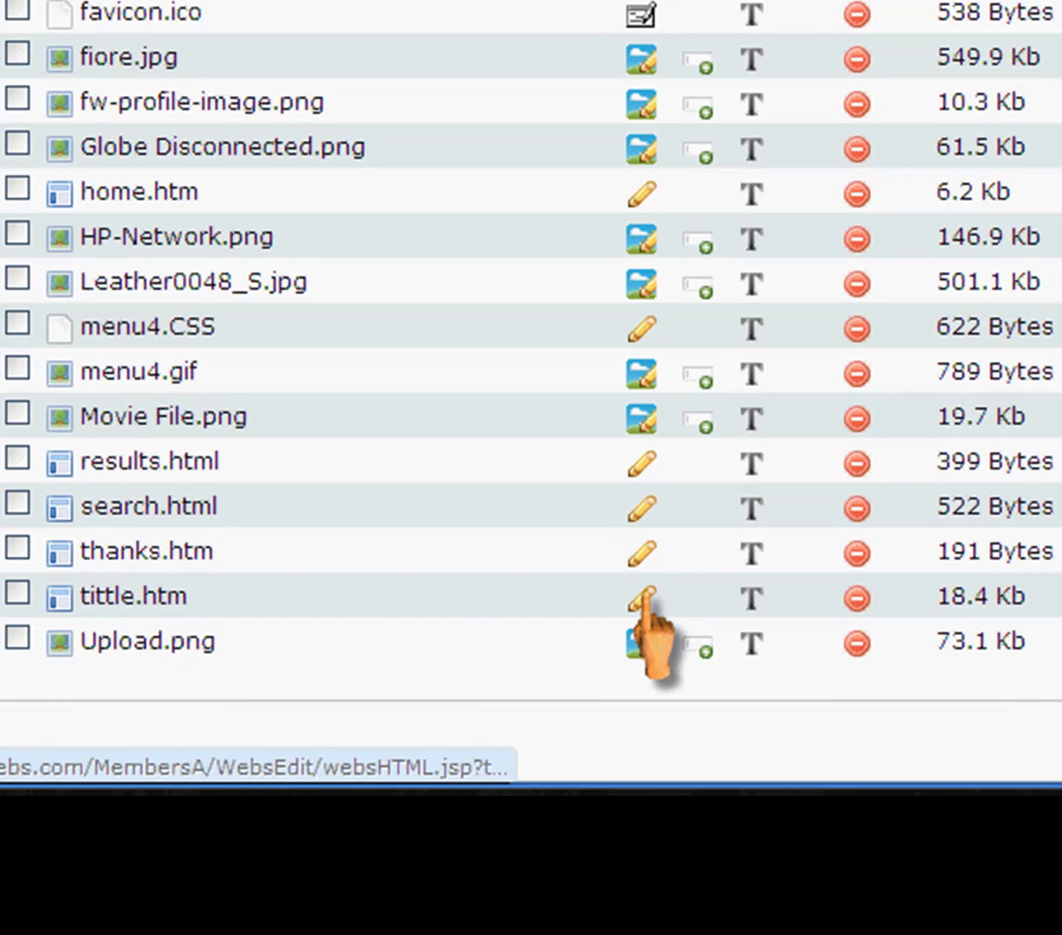
pyautogui.click(641, 598)
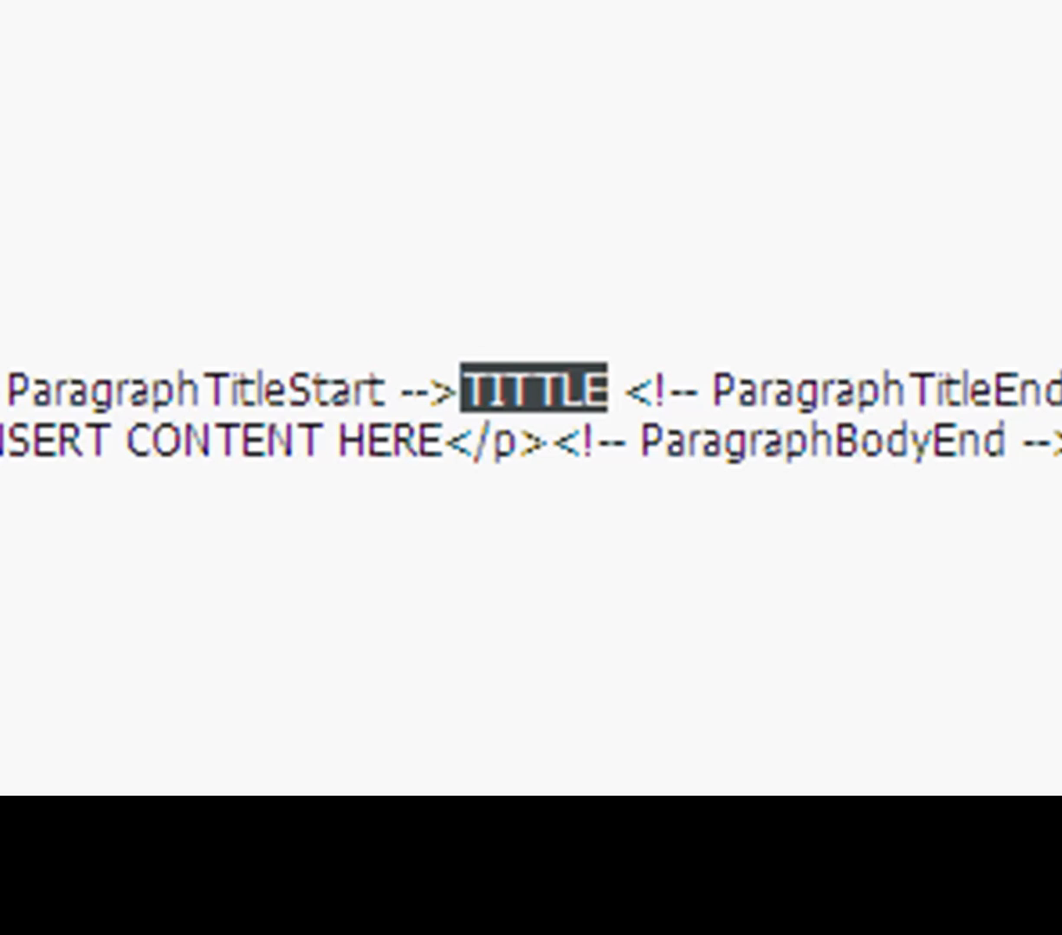
pyautogui.write('Badg')
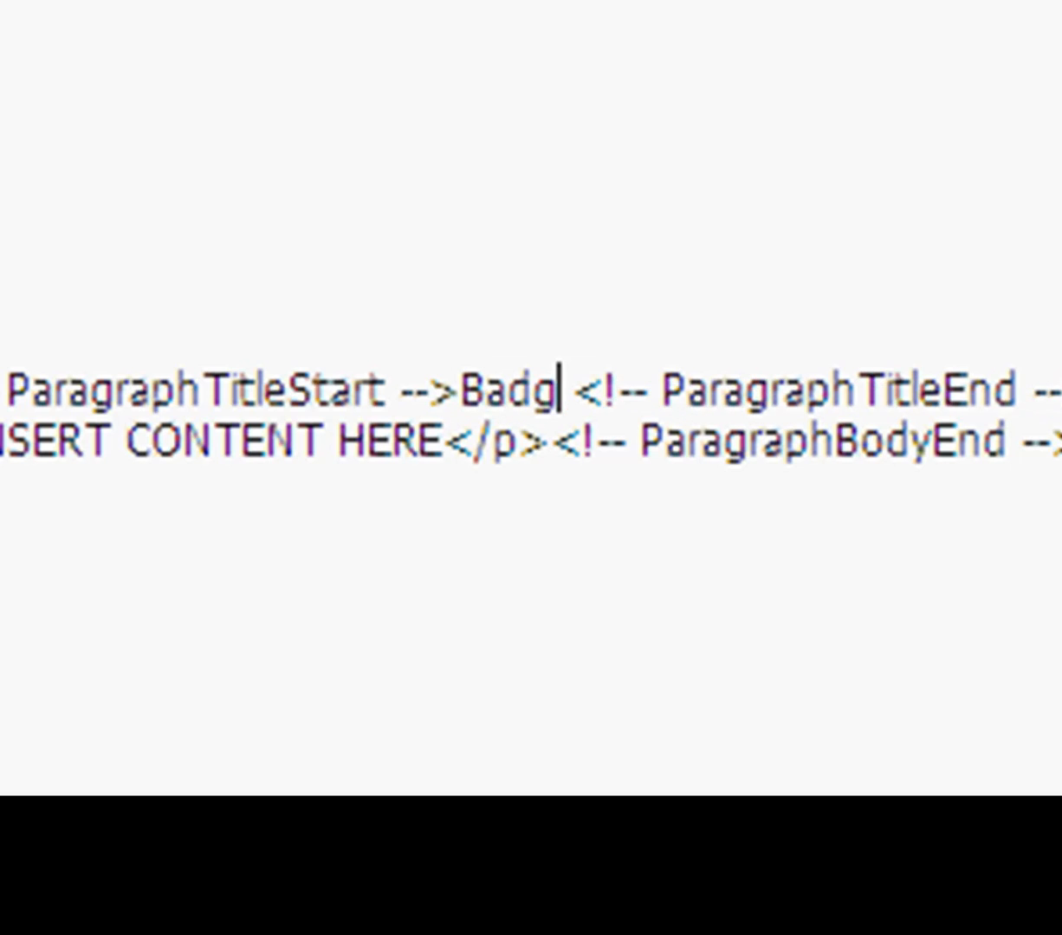
pyautogui.write('es')
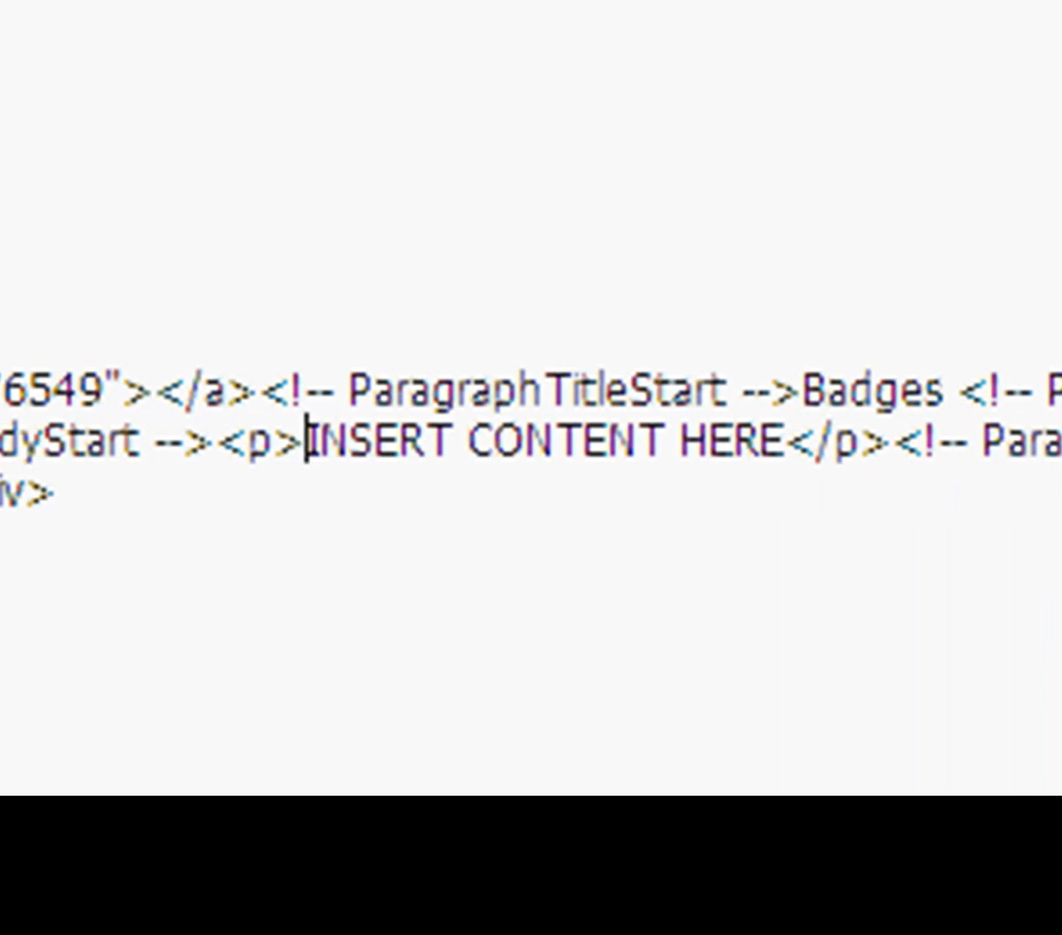
pyautogui.doubleClick(546, 440)
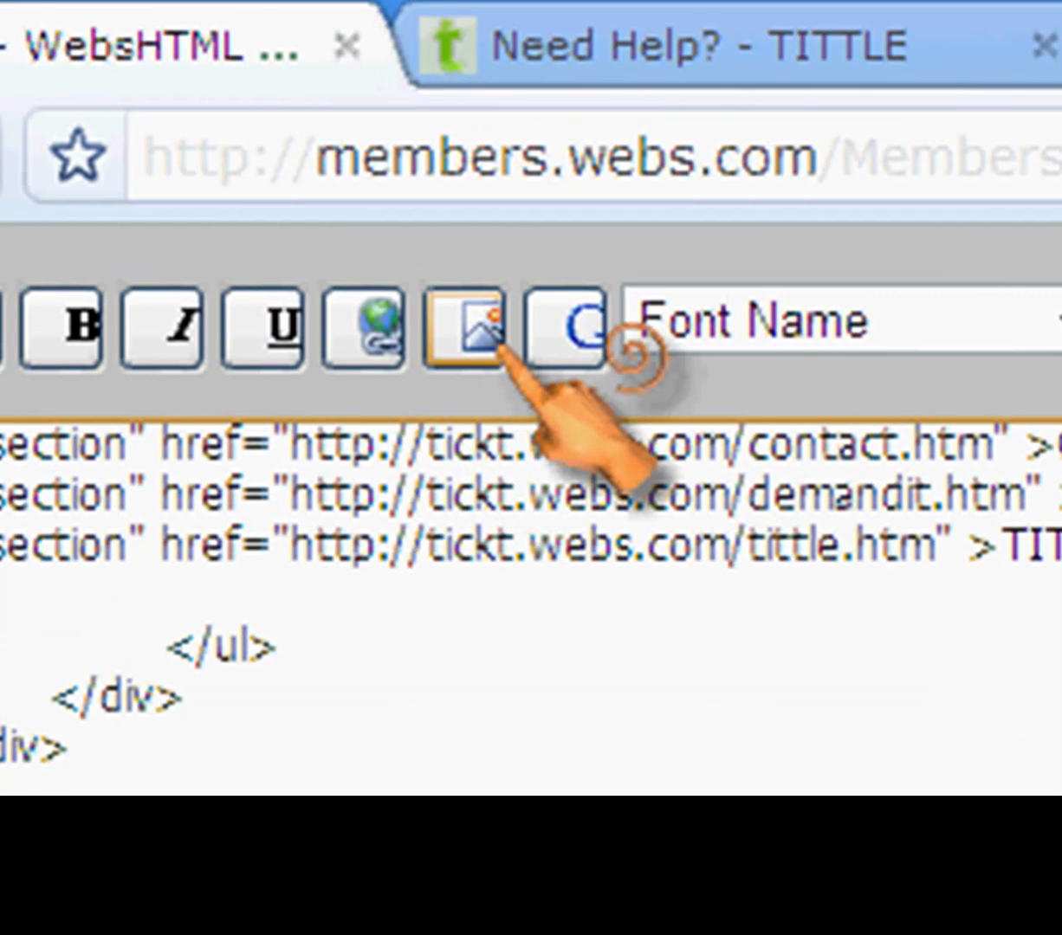
# - Insert 336x280.png from the images folder and begin the caption 'Place this on' in the next paragraph
pyautogui.click(469, 323)
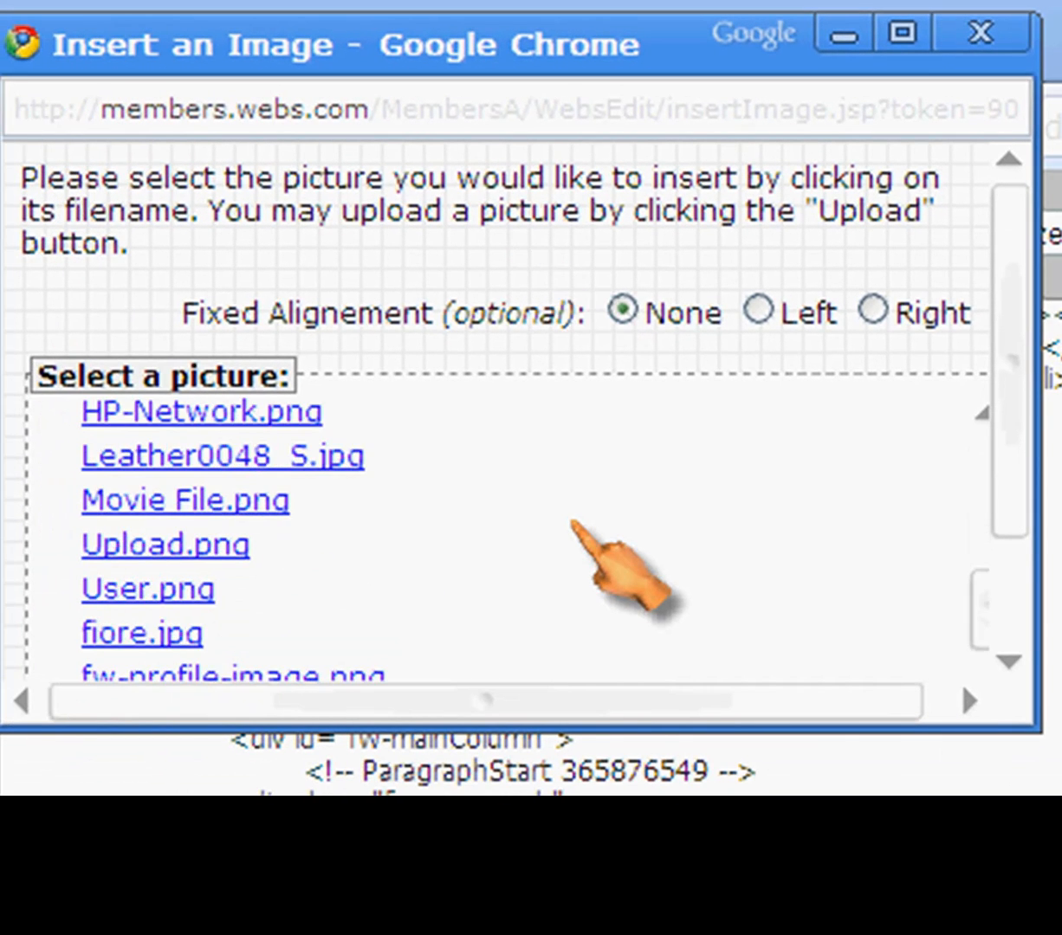
pyautogui.scroll(-3)
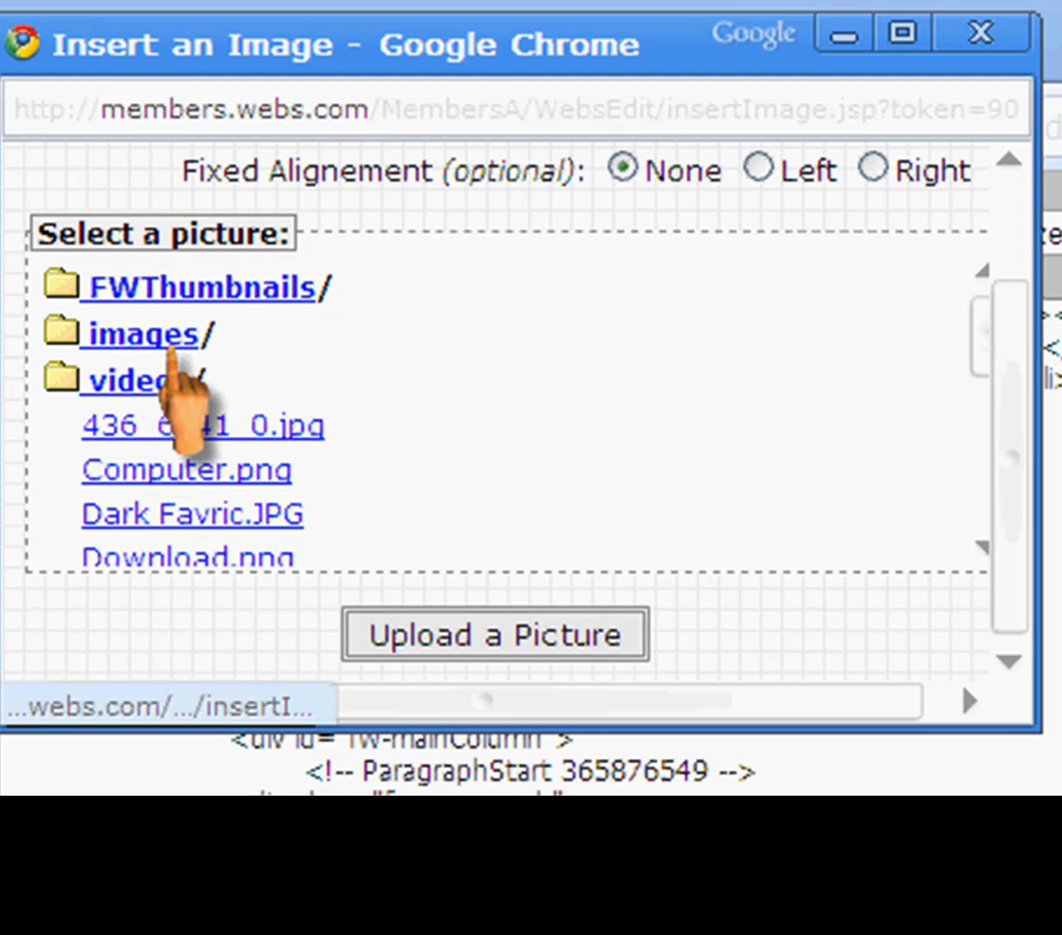
pyautogui.click(143, 334)
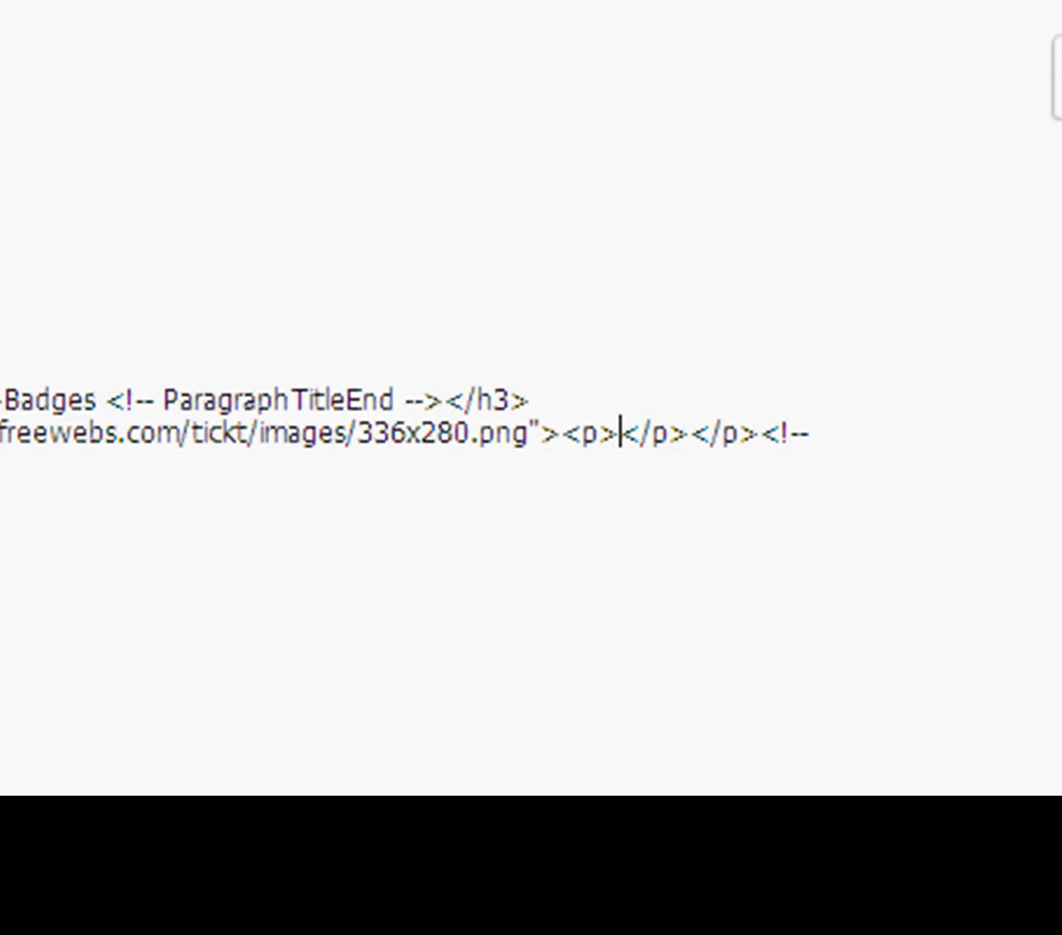
pyautogui.write('Place')
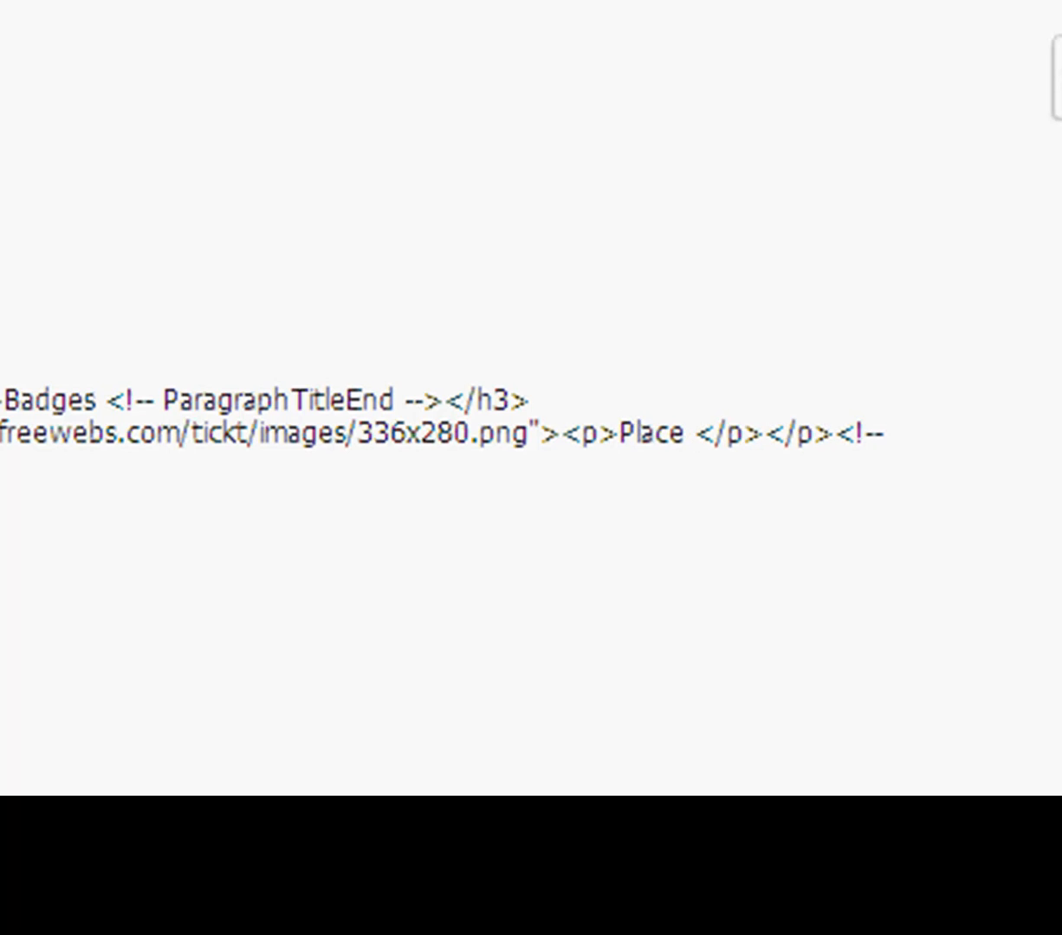
pyautogui.write('this on')
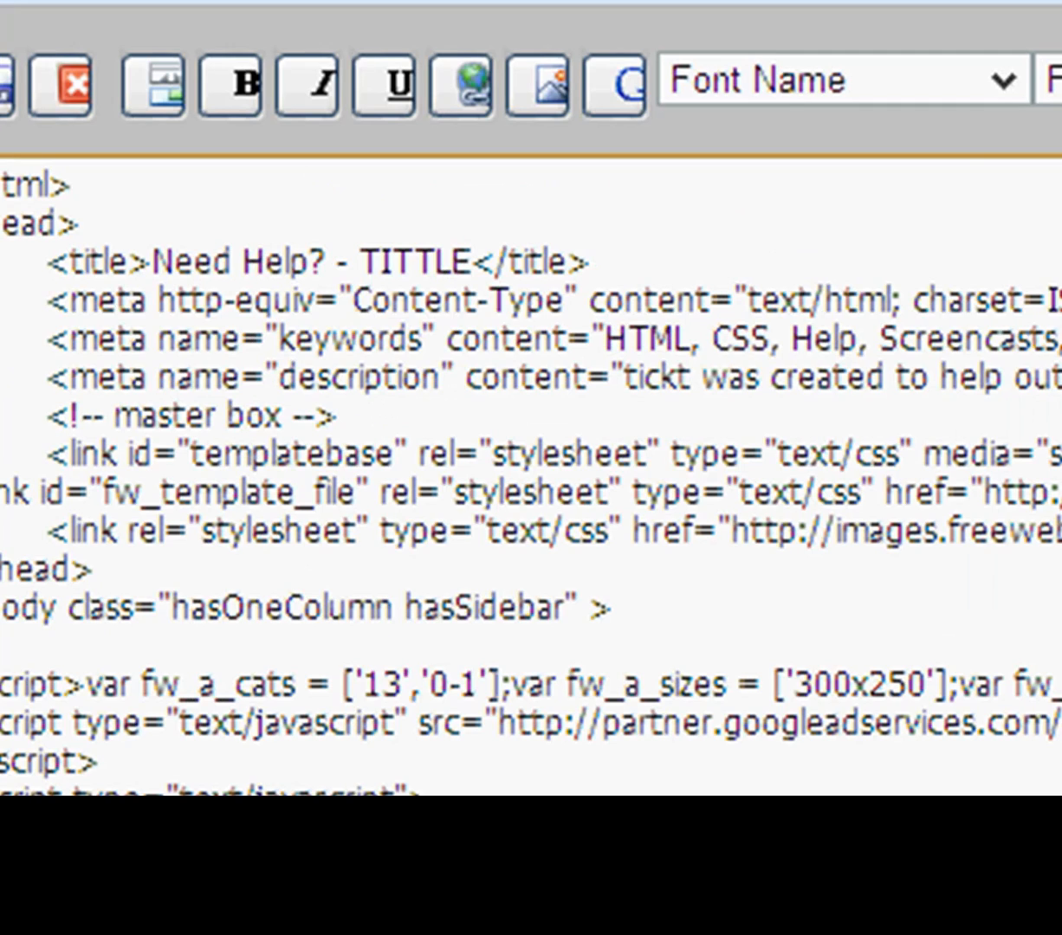
# - Edit the TITTLE title text in tittle.htm and save the file, confirming the alert
pyautogui.doubleClick(414, 261)
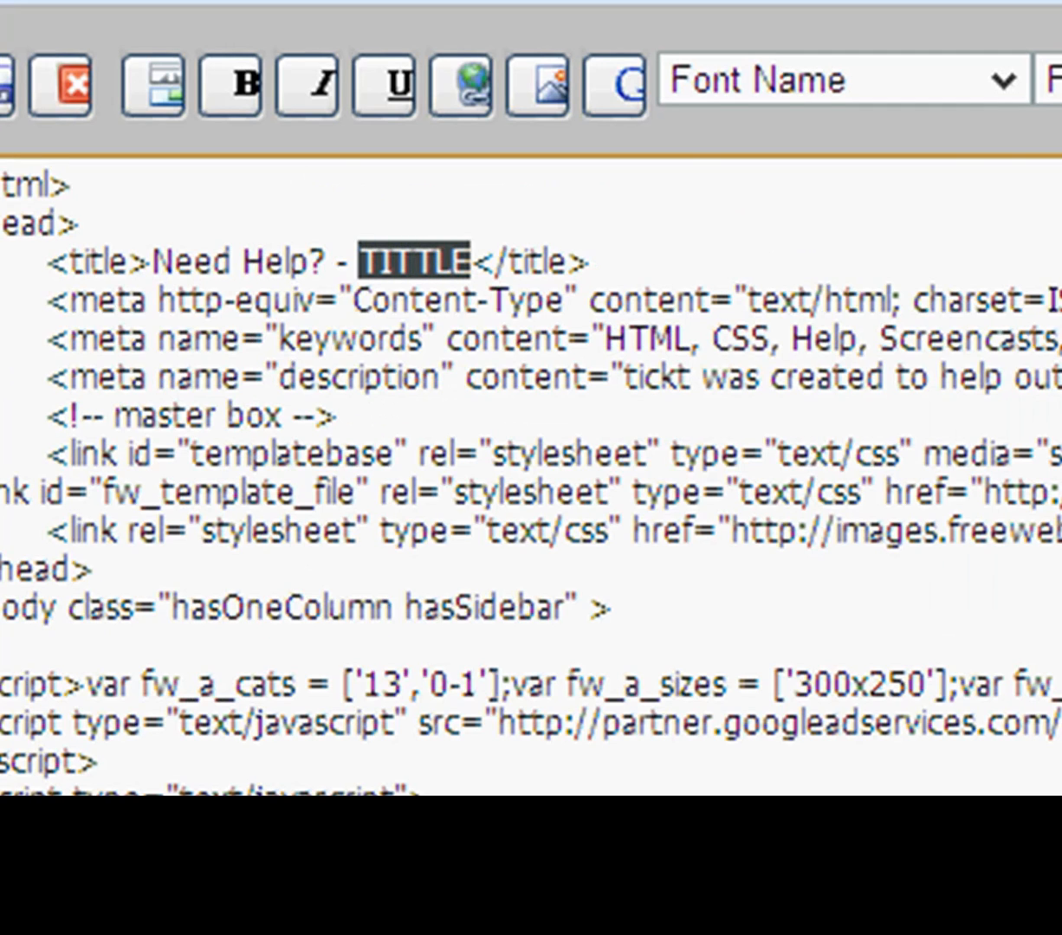
pyautogui.write('Mor')
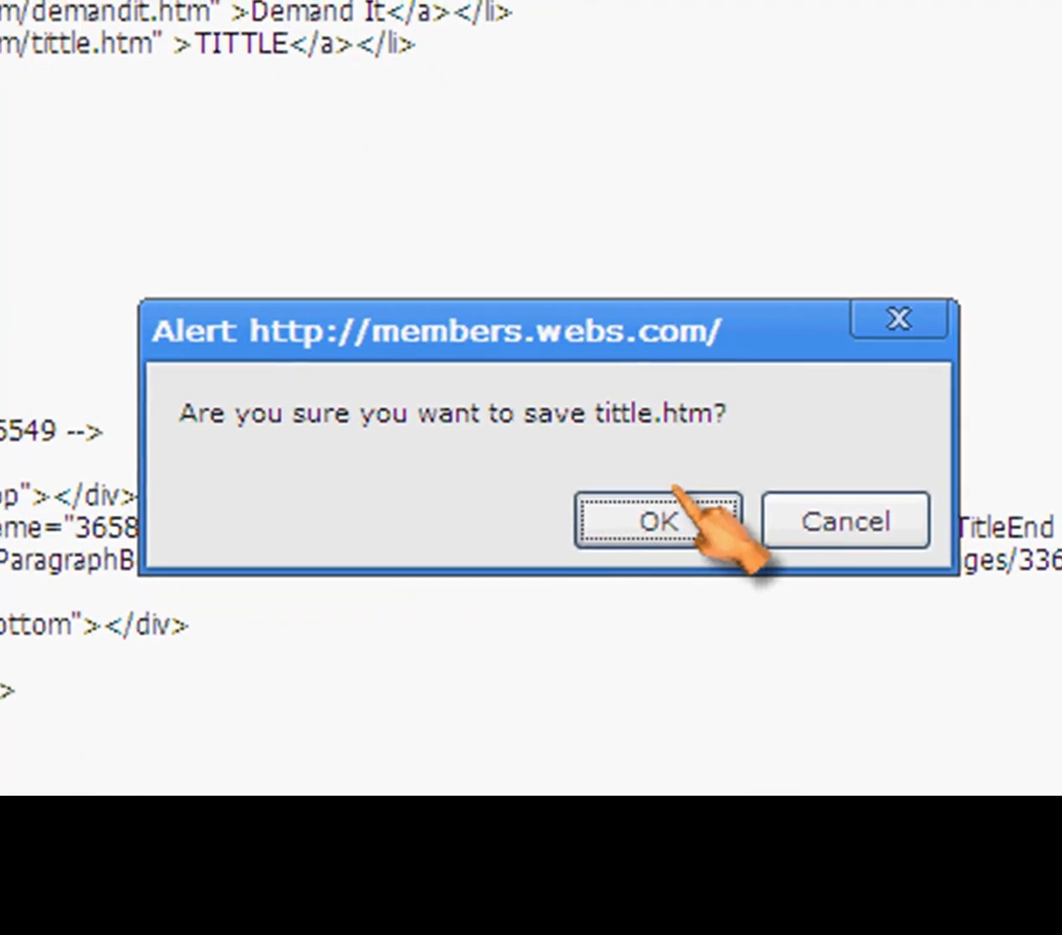
pyautogui.click(658, 521)
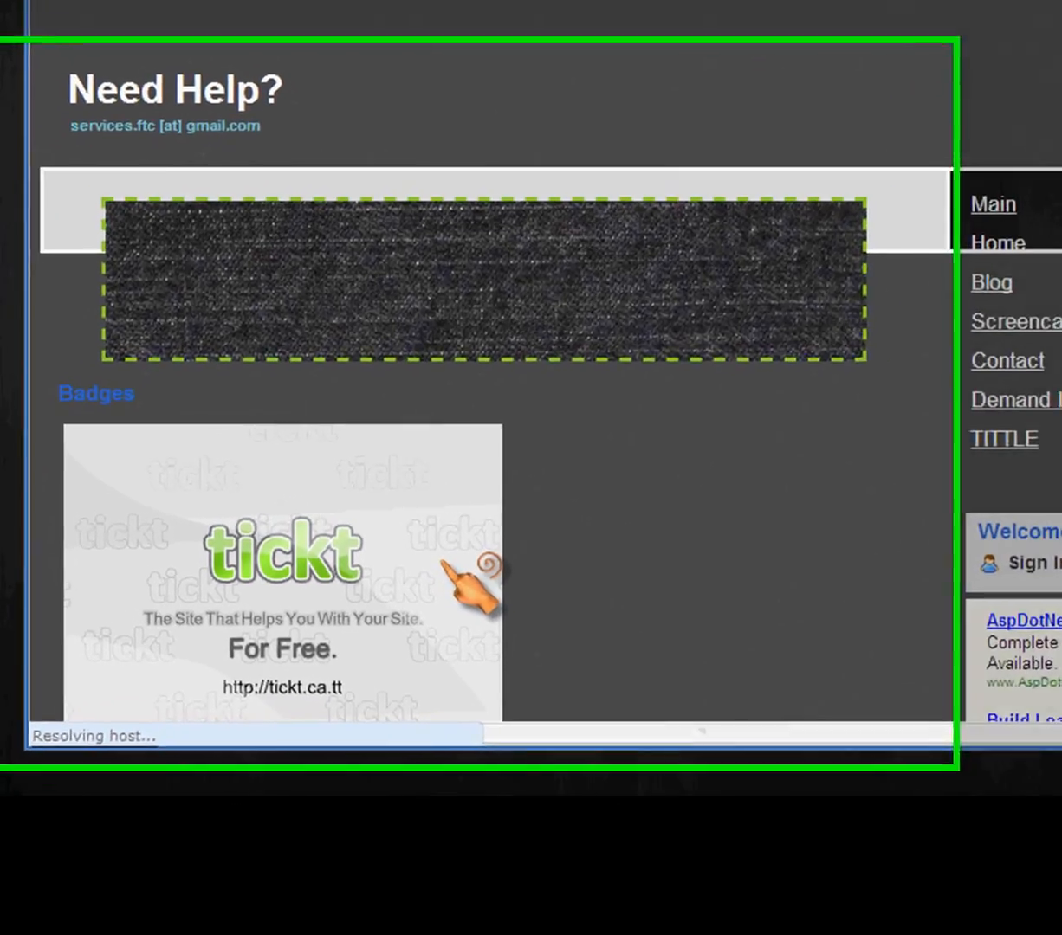
pyautogui.scroll(-3)
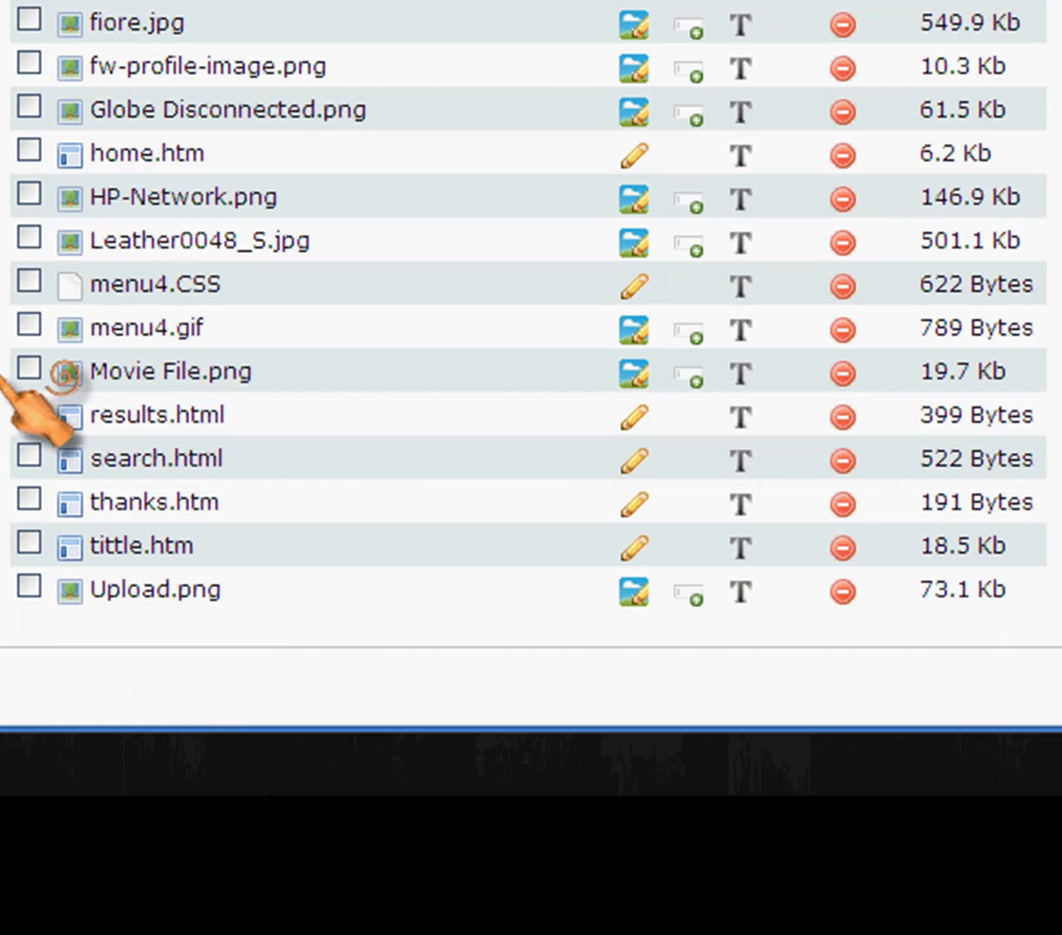
# - Rename tittle.htm to badges2.htm in File Manager and view the live Badges page
pyautogui.scroll(-3)
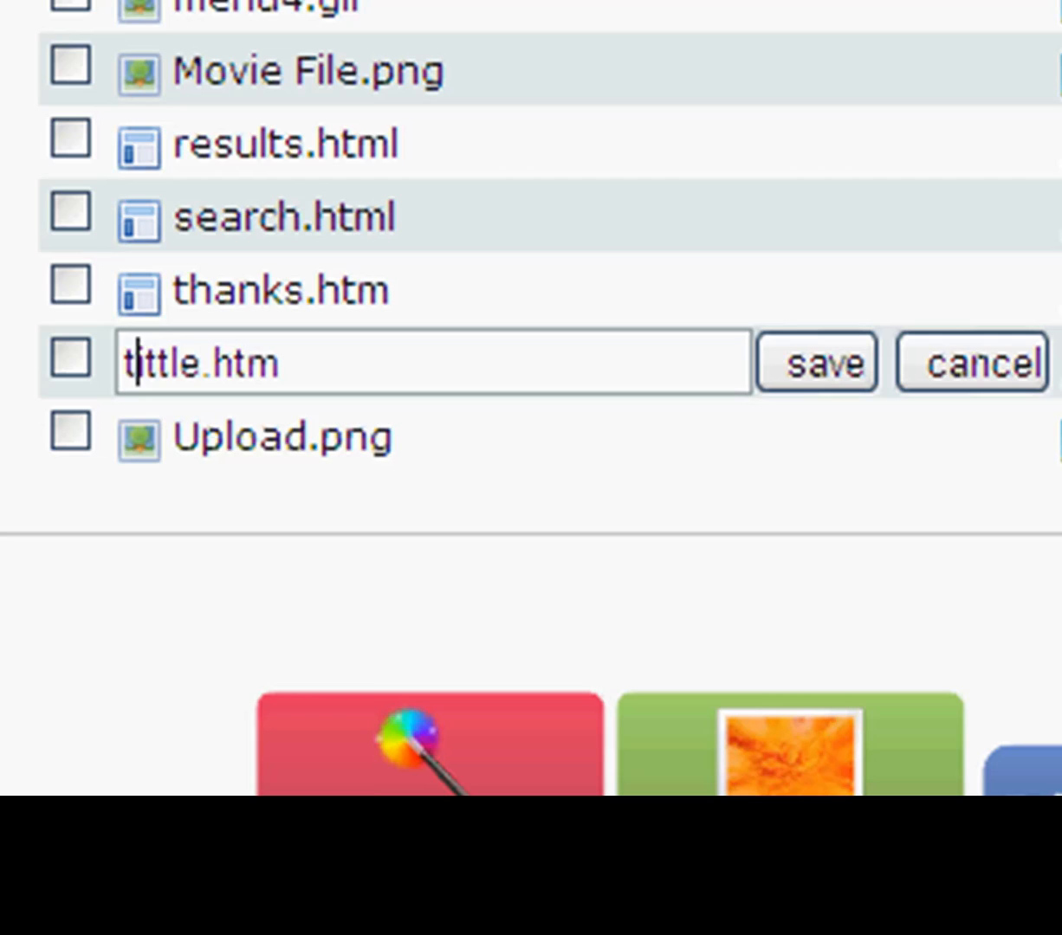
pyautogui.doubleClick(165, 363)
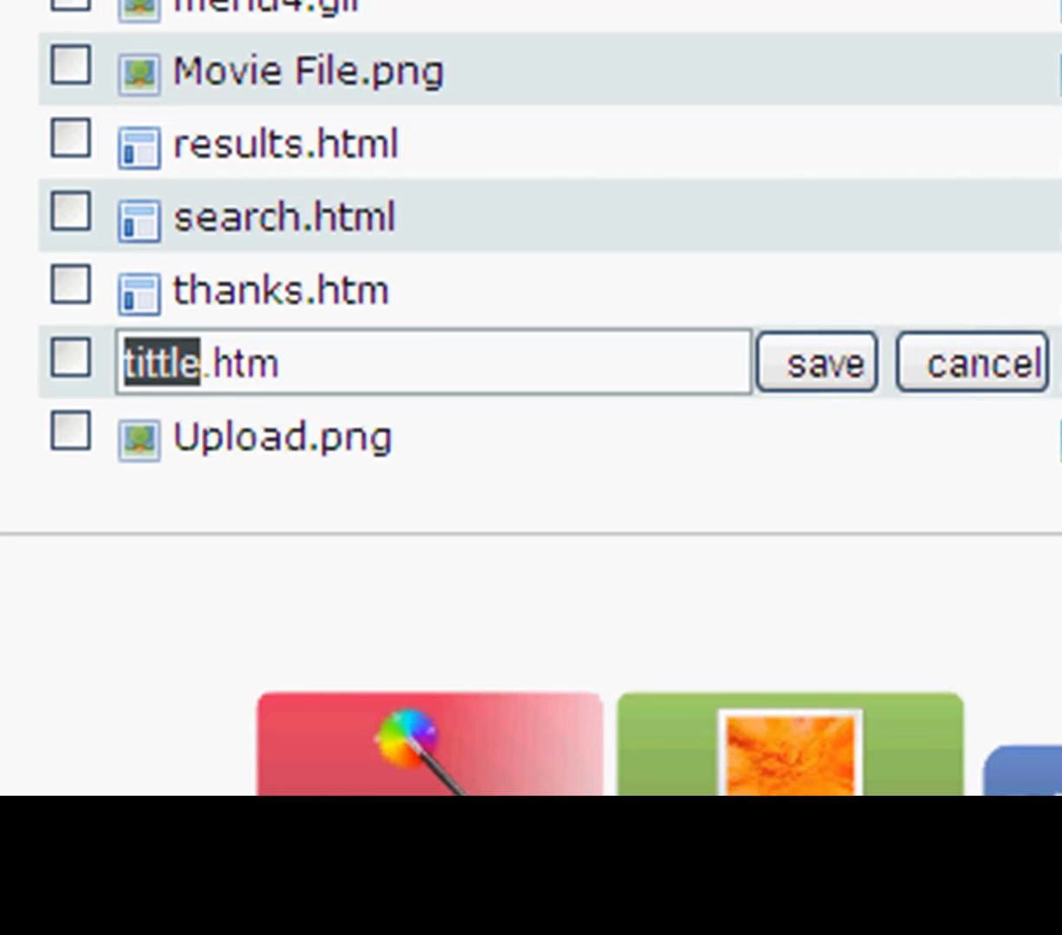
pyautogui.write('badges2')
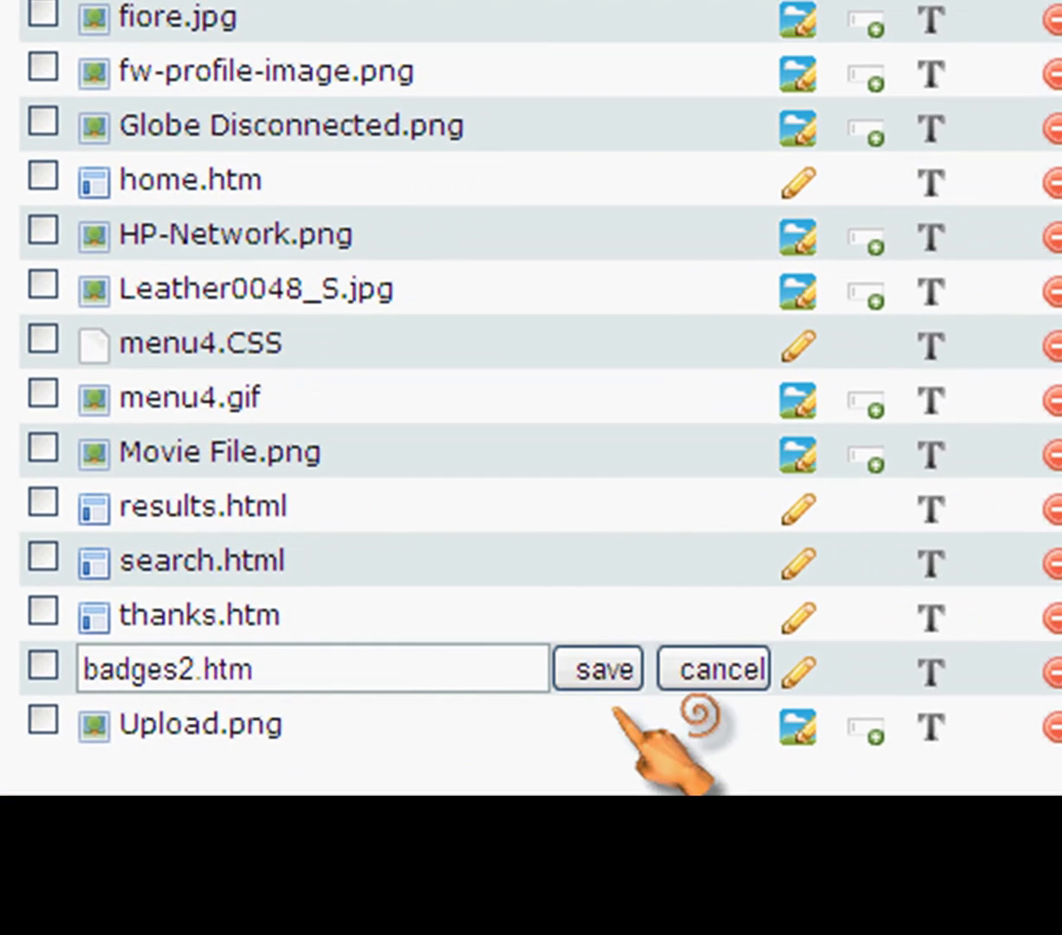
pyautogui.click(598, 668)
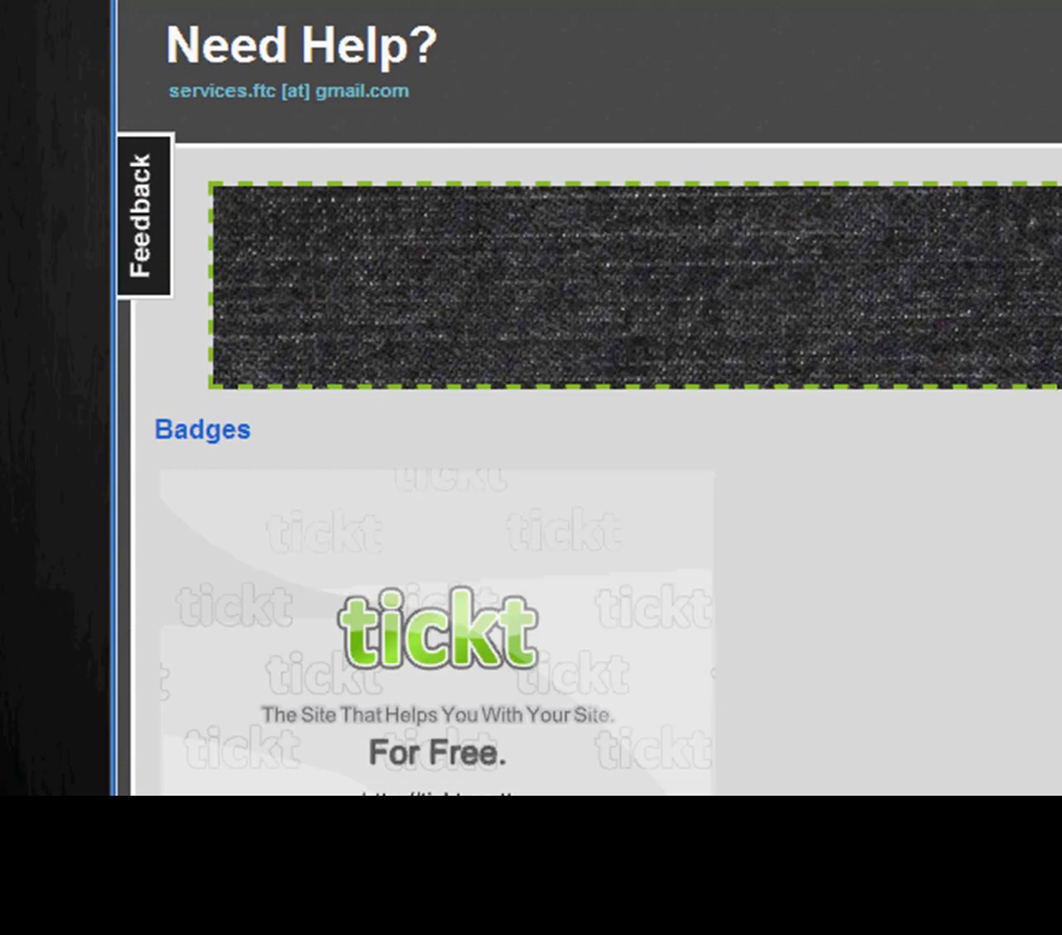
pyautogui.scroll(-3)
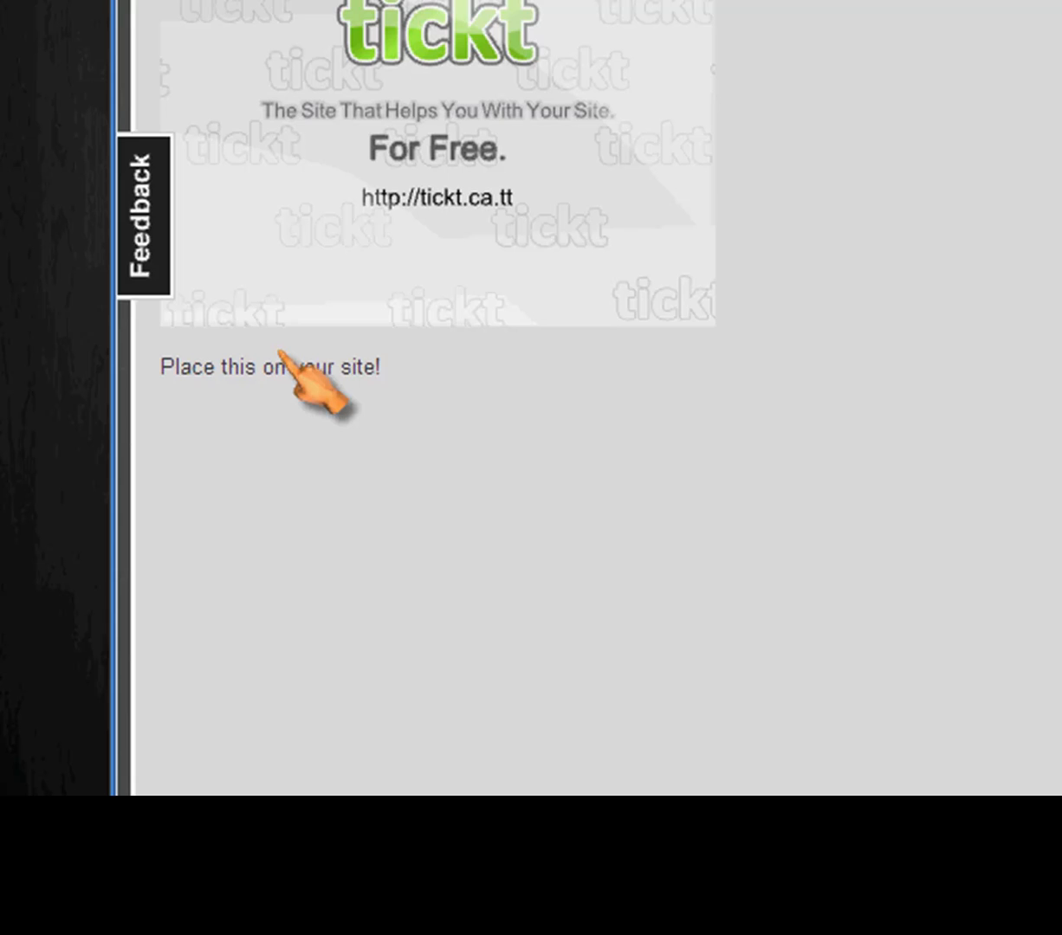